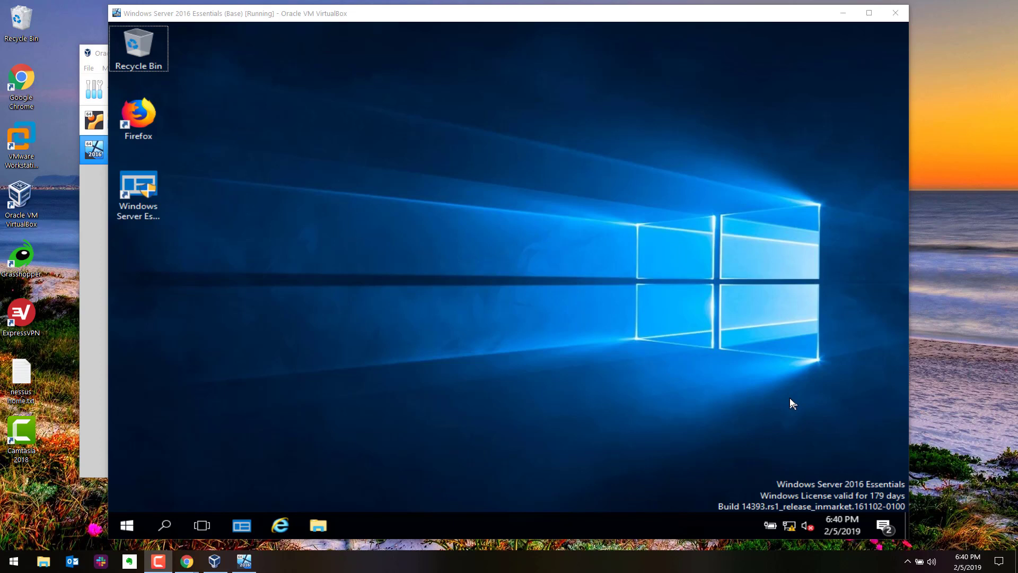
mouse_move(768, 392)
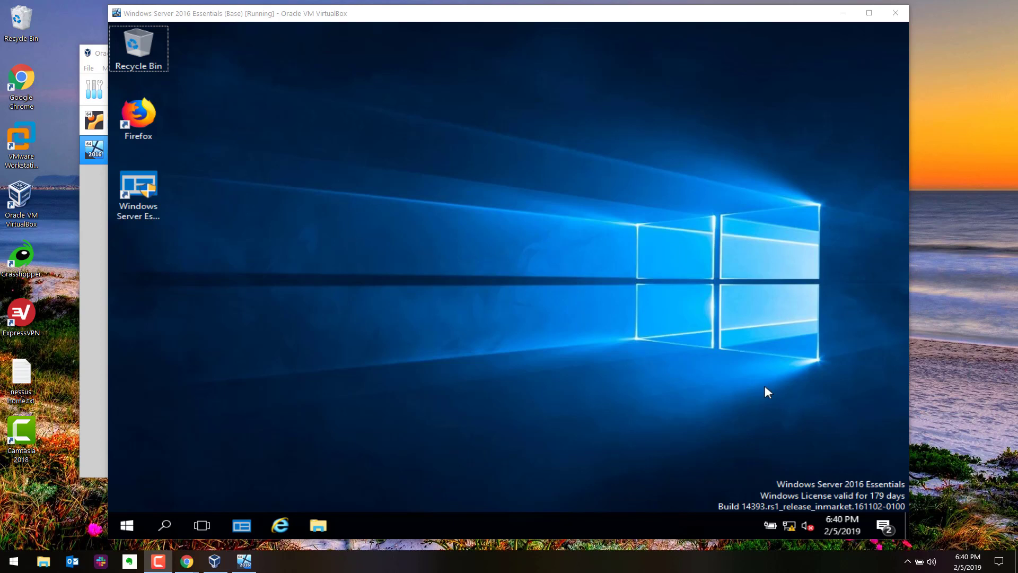
mouse_move(756, 388)
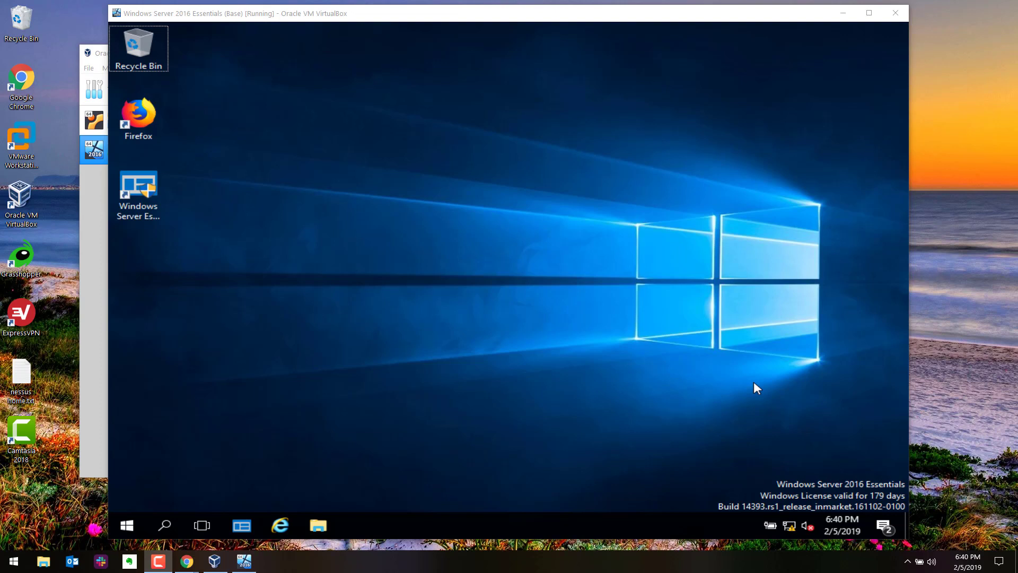
mouse_move(748, 387)
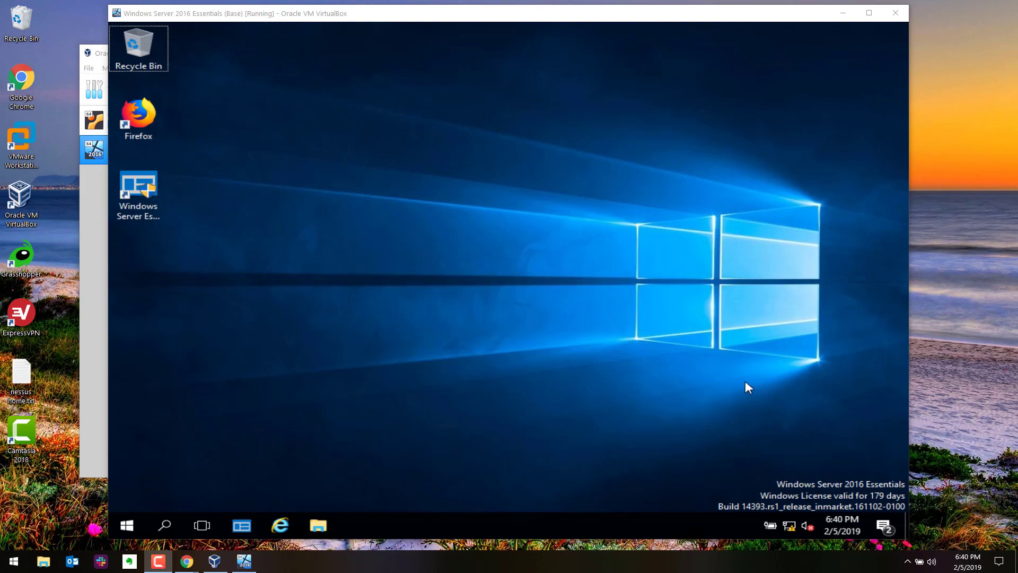
mouse_move(743, 376)
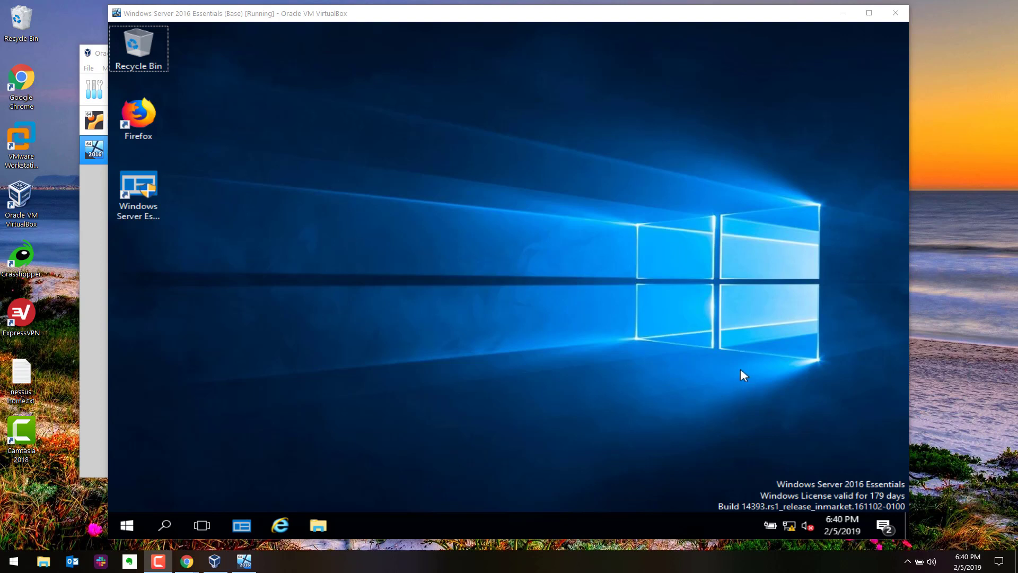
mouse_move(706, 357)
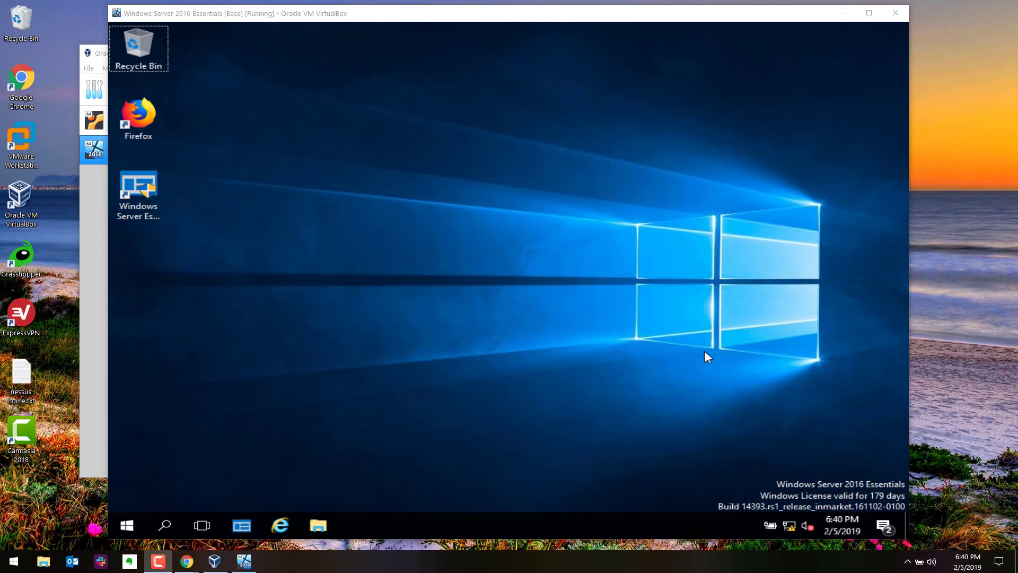
mouse_move(654, 351)
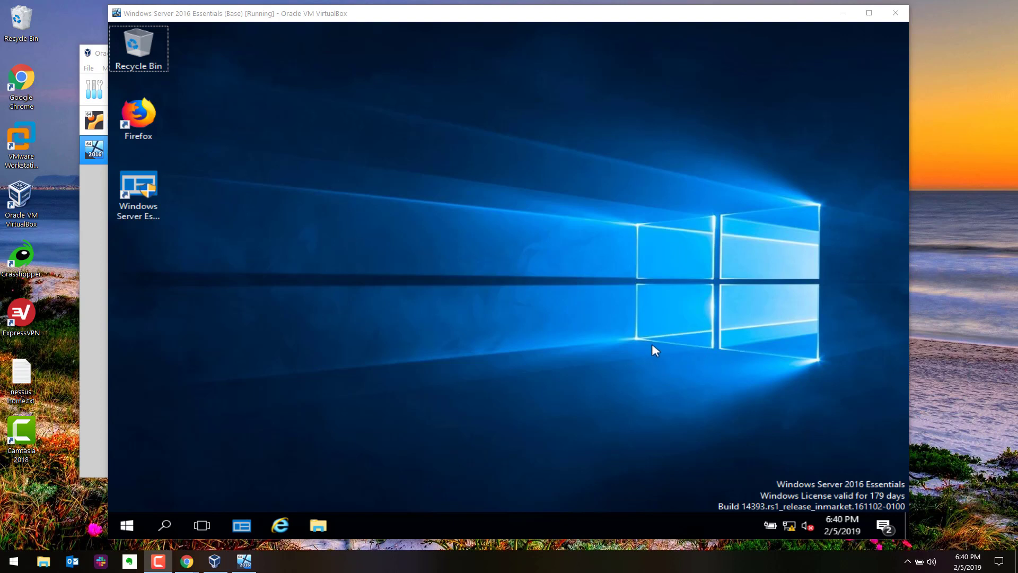
mouse_move(333, 320)
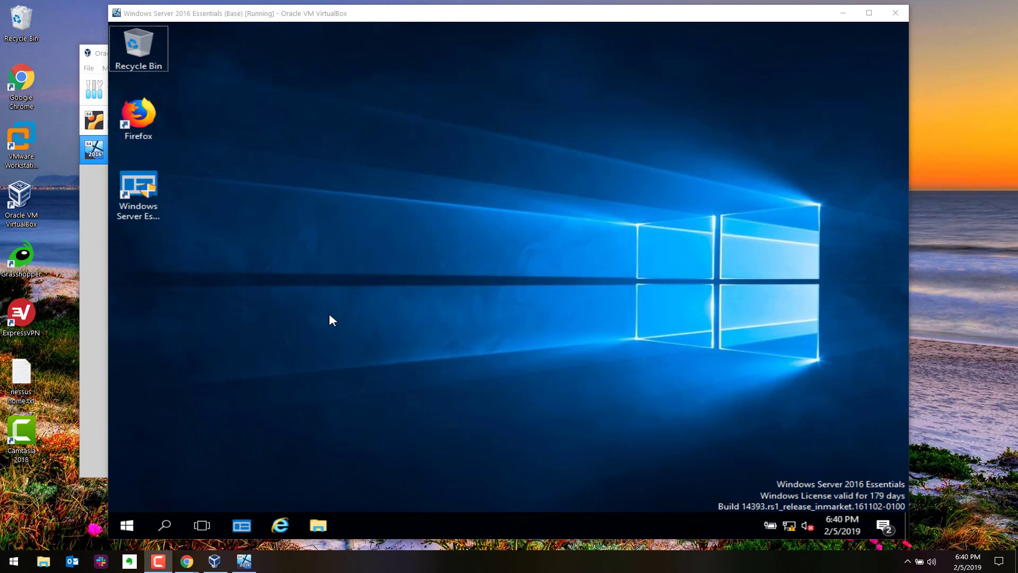
mouse_move(328, 319)
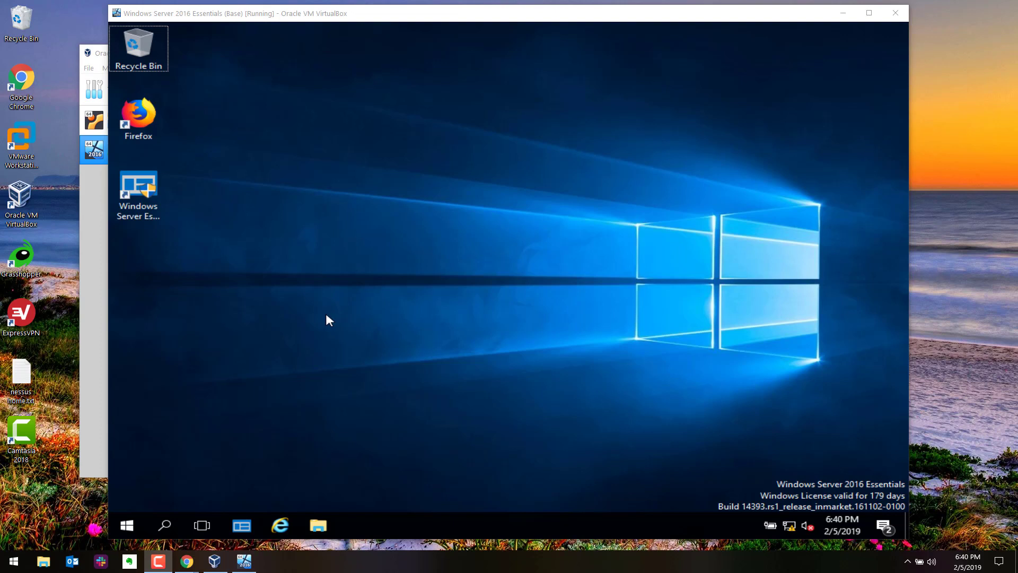
mouse_move(280, 116)
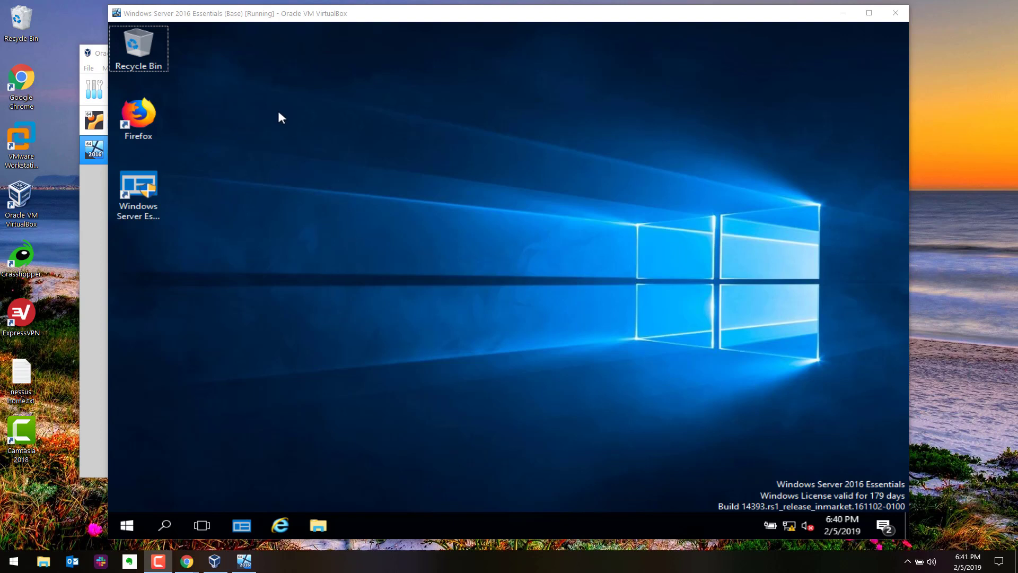
mouse_move(184, 38)
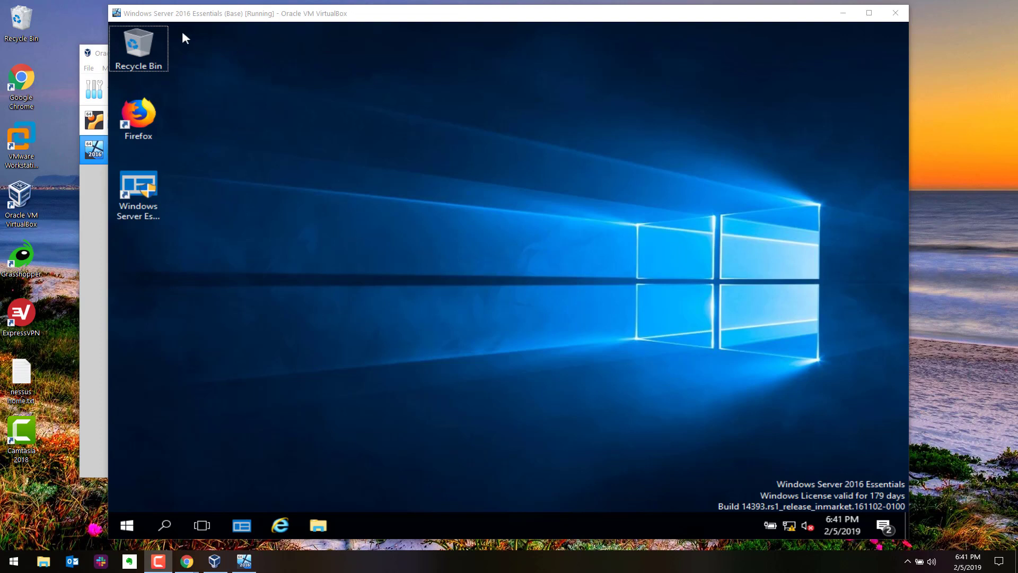
mouse_move(228, 281)
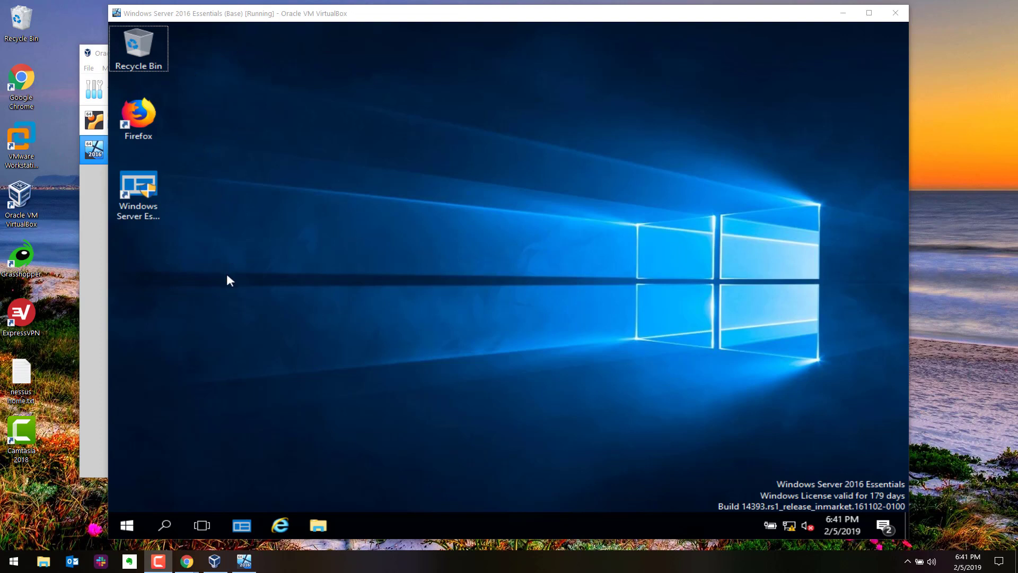
mouse_move(143, 263)
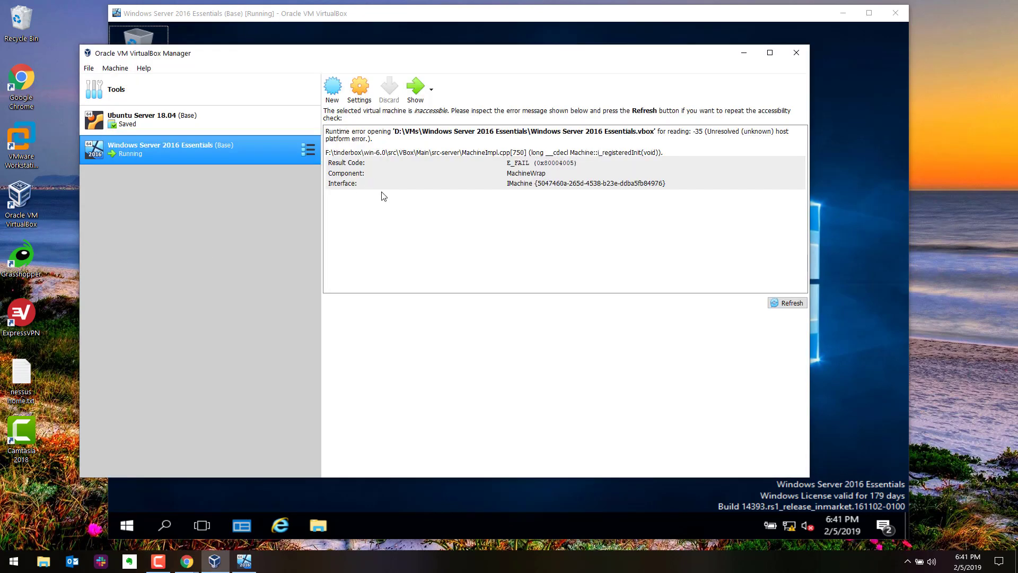
- Bring the running Windows Server 2016 Essentials VM window to the front
left_click(152, 119)
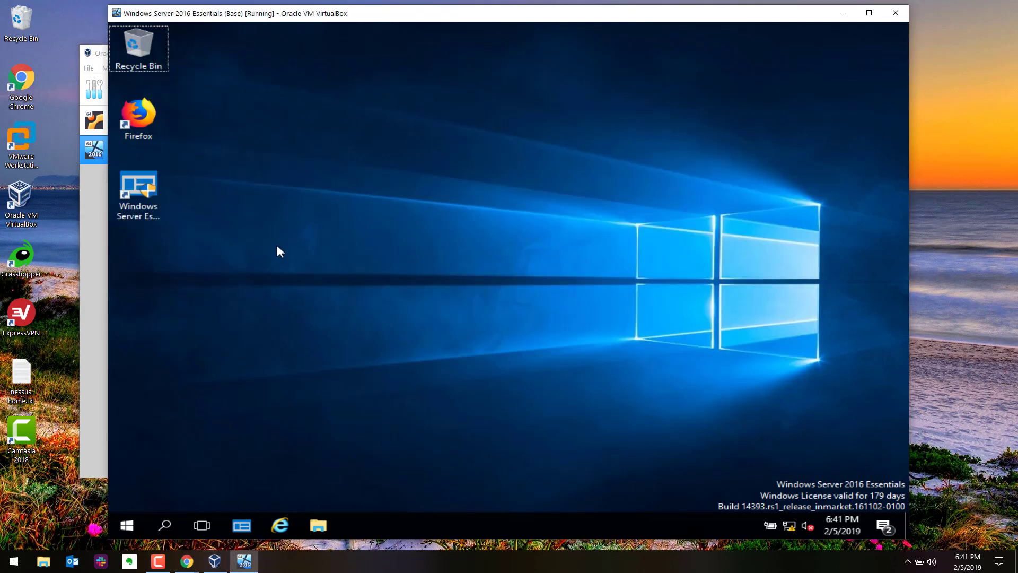
mouse_move(254, 278)
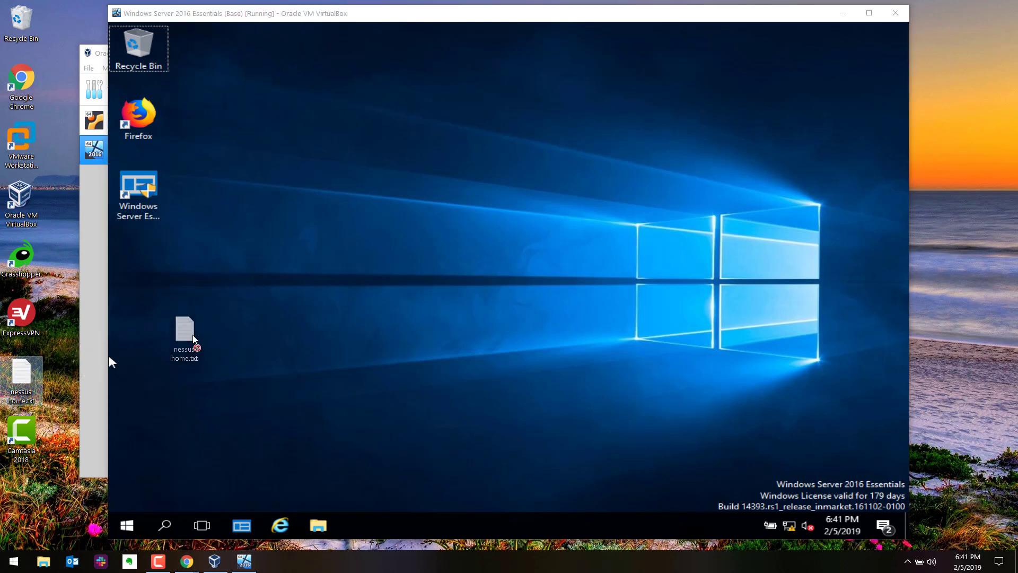
left_click_drag(185, 335, 746, 257)
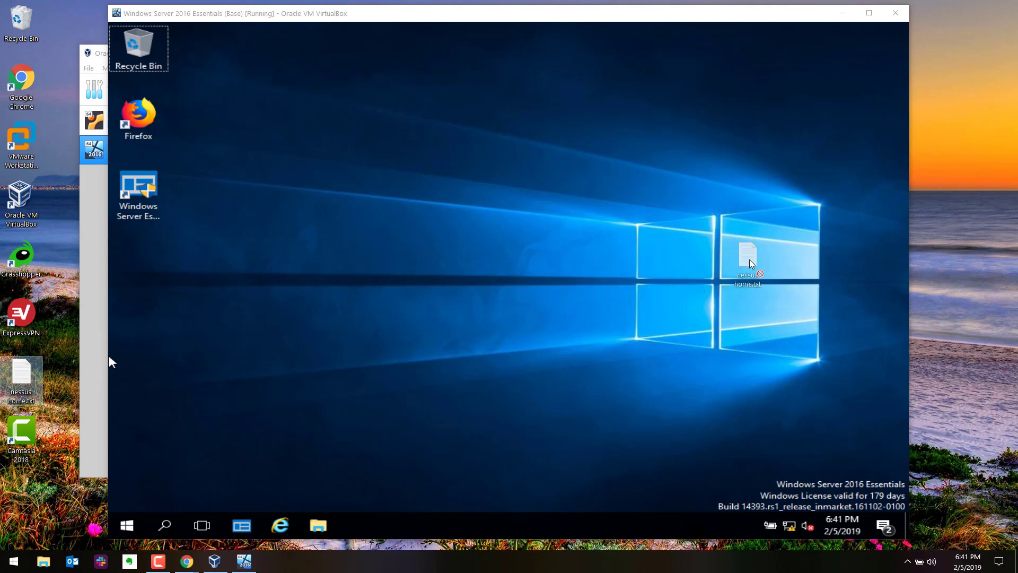
left_click_drag(747, 260, 539, 110)
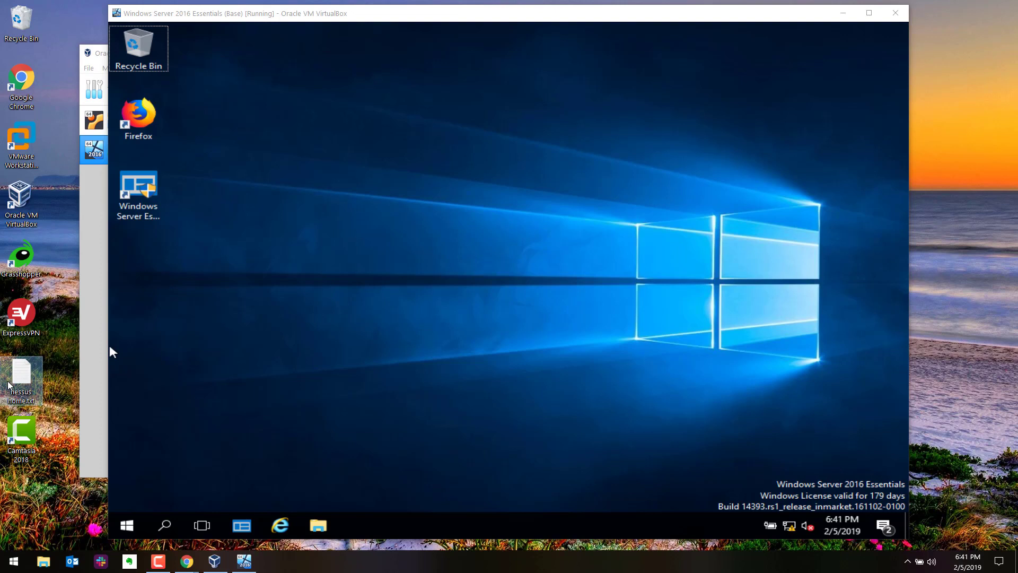
mouse_move(519, 132)
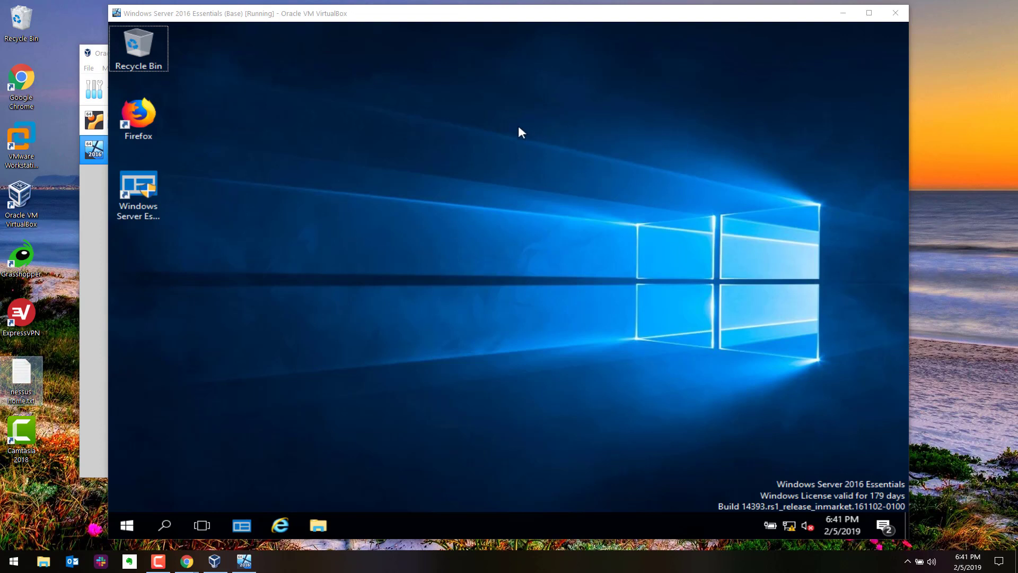
mouse_move(364, 238)
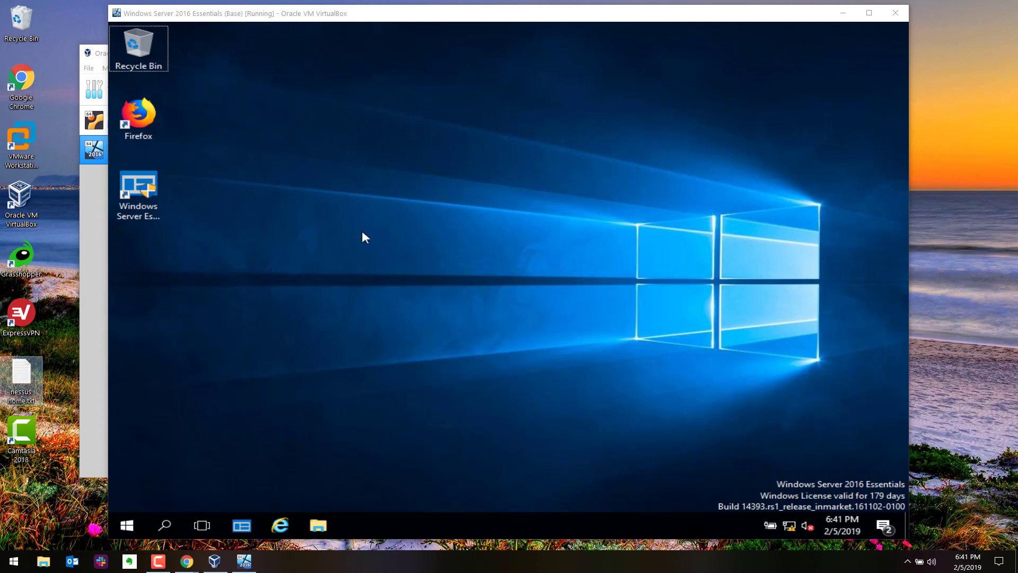
mouse_move(404, 204)
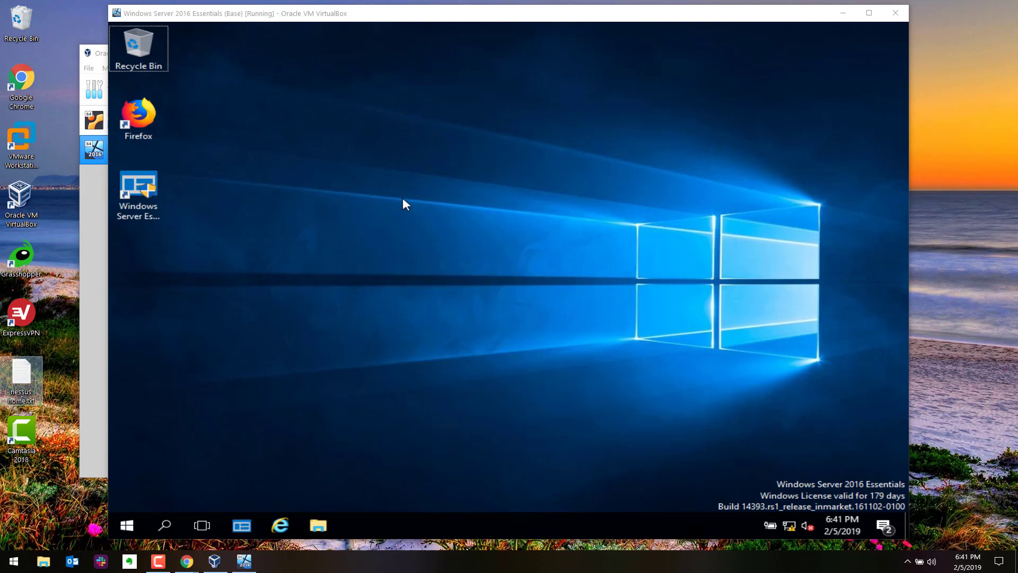
mouse_move(408, 202)
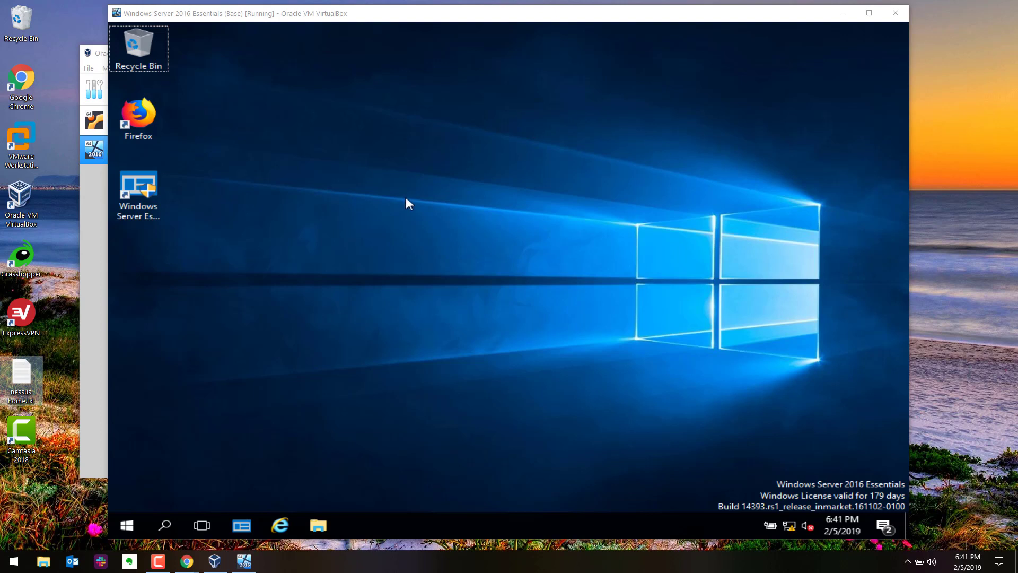
mouse_move(408, 207)
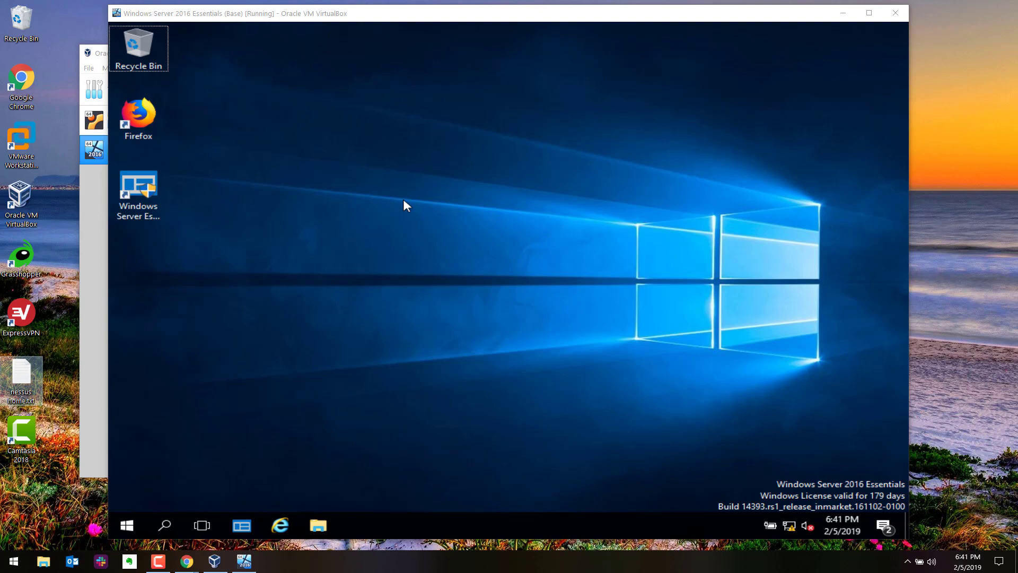
mouse_move(404, 208)
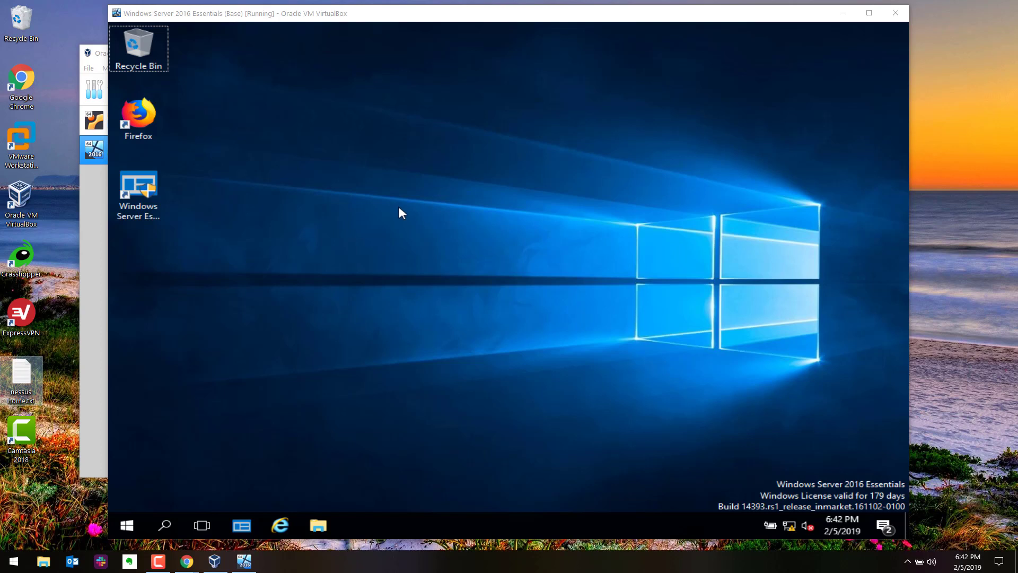
mouse_move(273, 324)
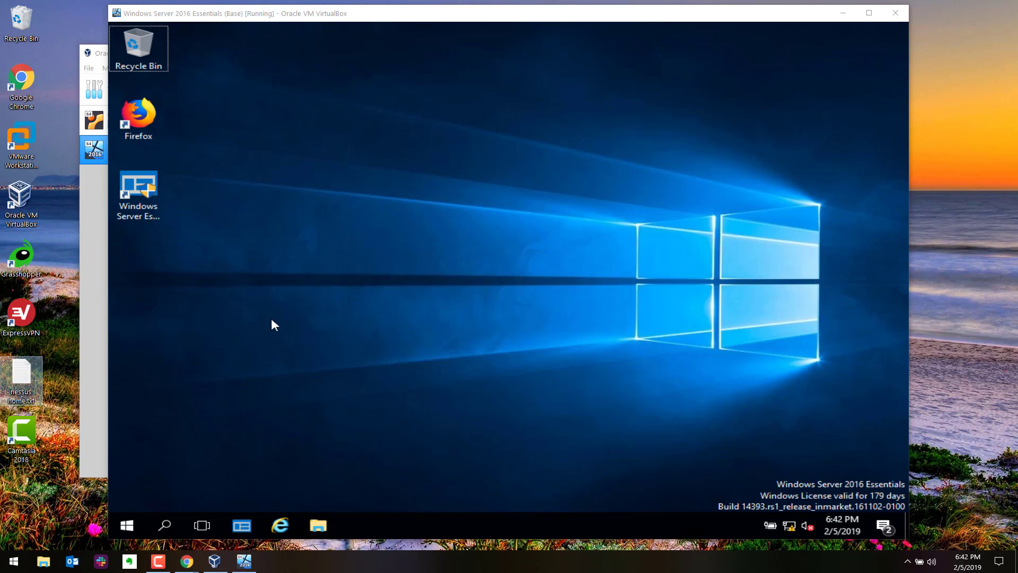
mouse_move(223, 333)
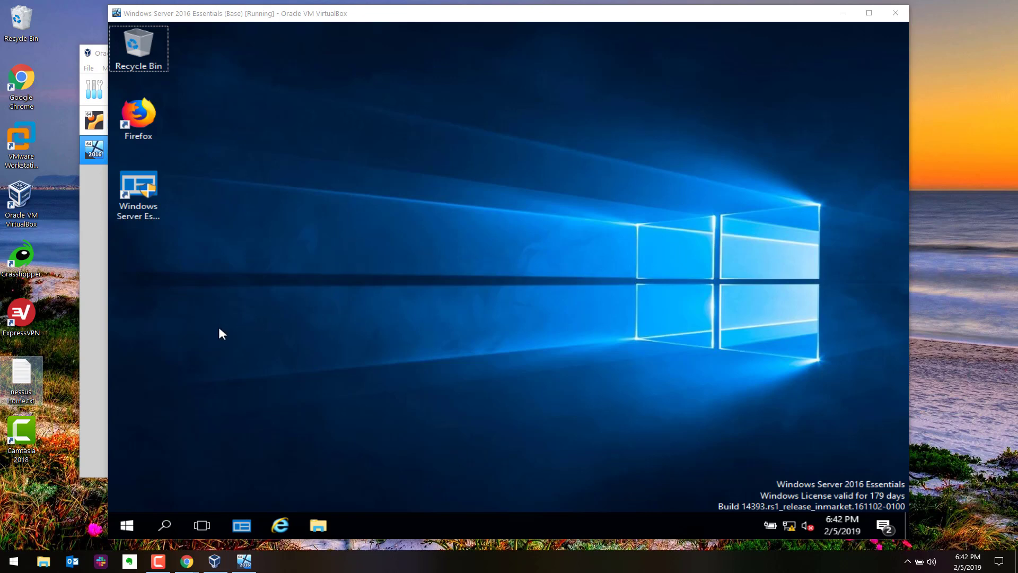
right_click(20, 380)
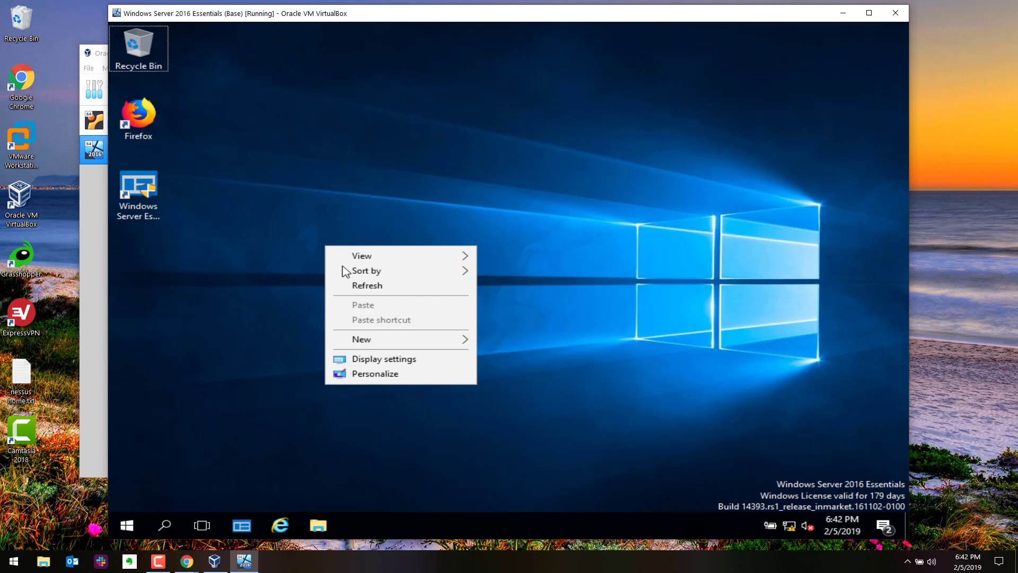
mouse_move(369, 306)
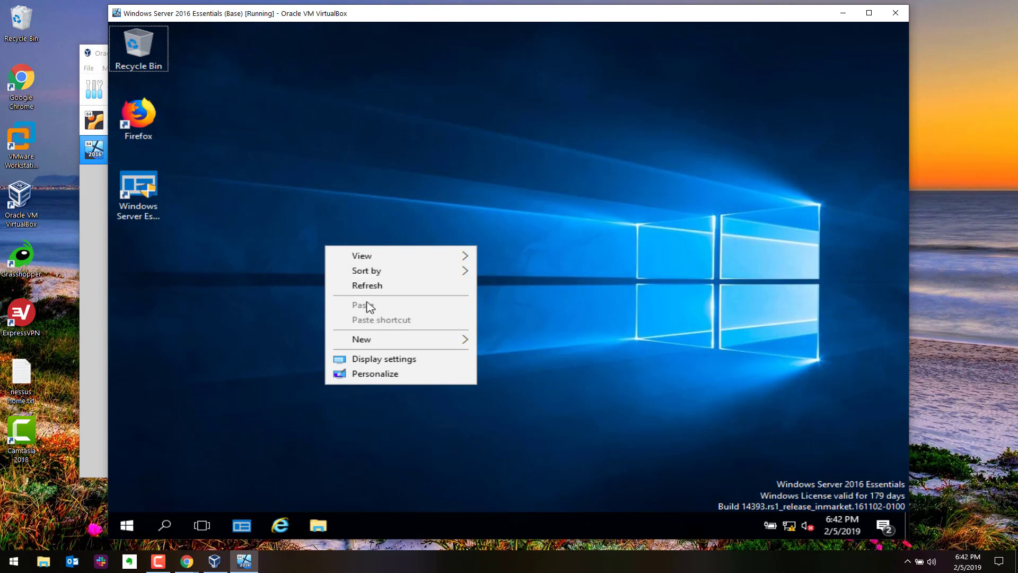
left_click(289, 310)
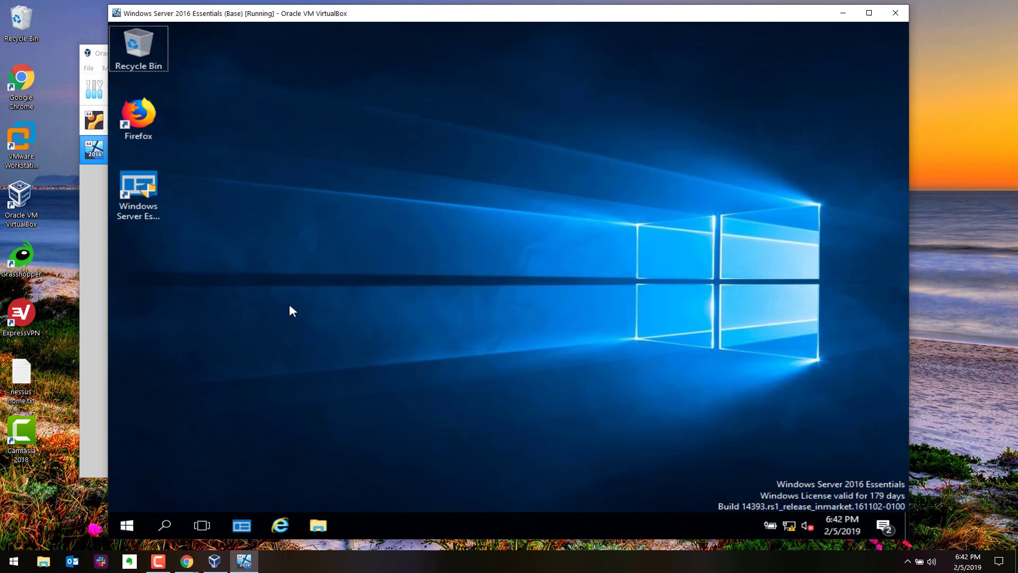
mouse_move(300, 318)
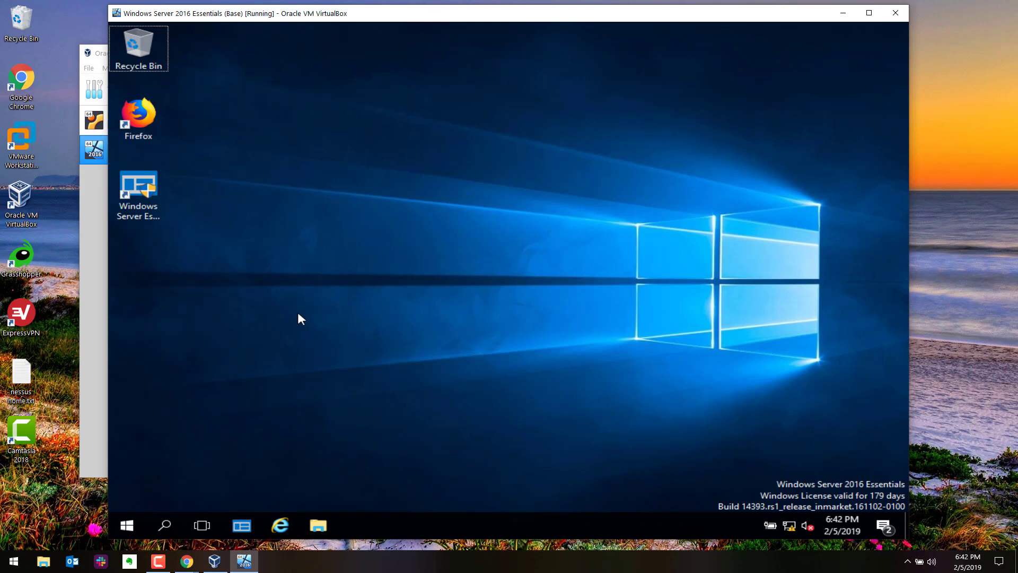
mouse_move(396, 297)
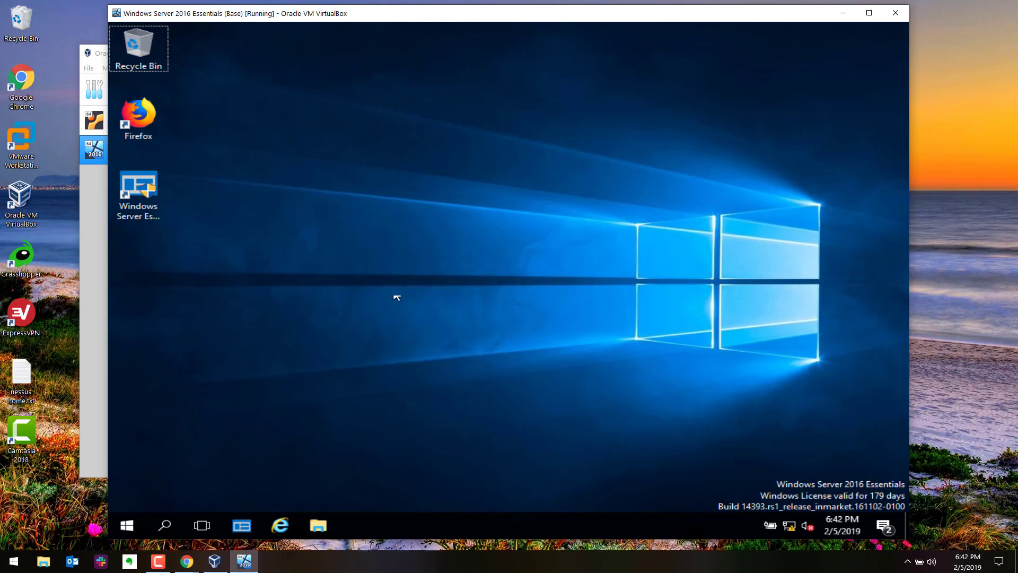
mouse_move(397, 257)
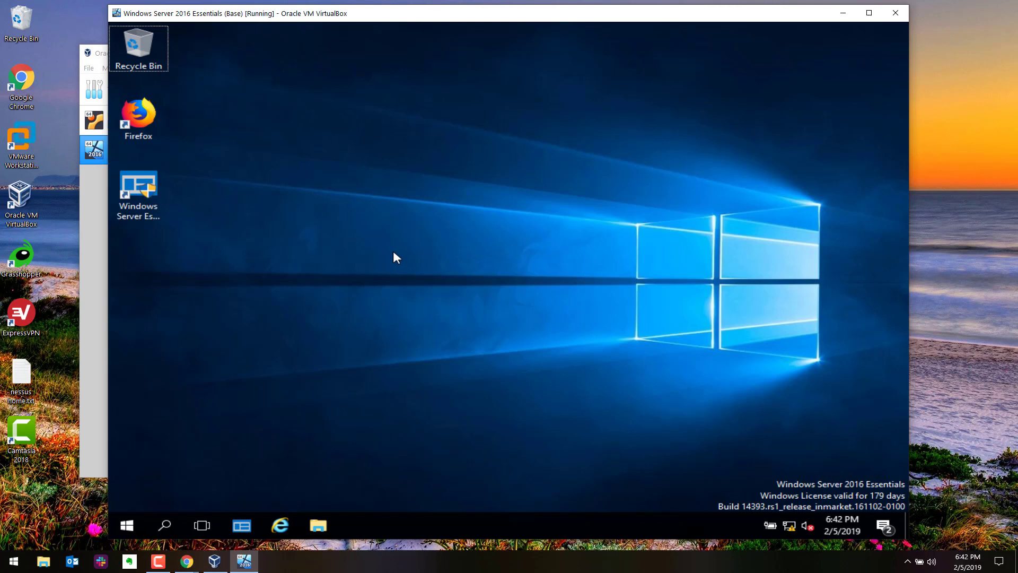
right_click(397, 258)
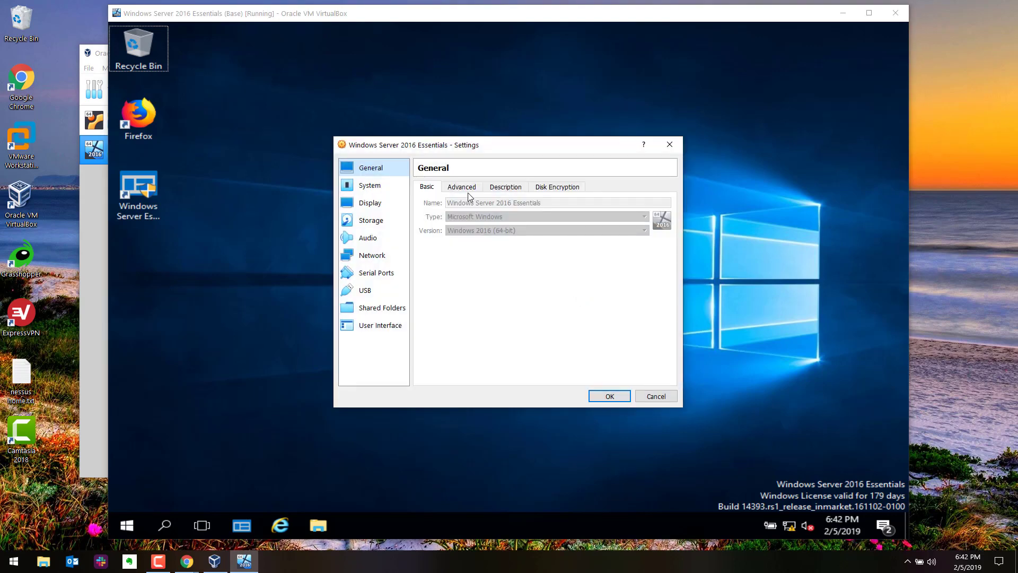
- Confirm Shared Clipboard and Drag'n'Drop are Bidirectional under General > Advanced, then cancel out
left_click(460, 187)
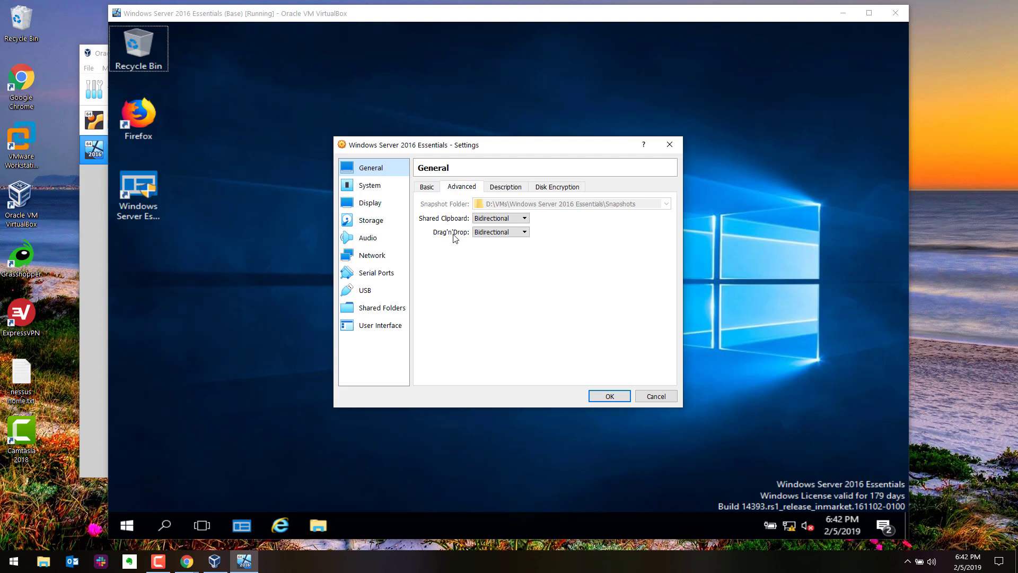
mouse_move(495, 228)
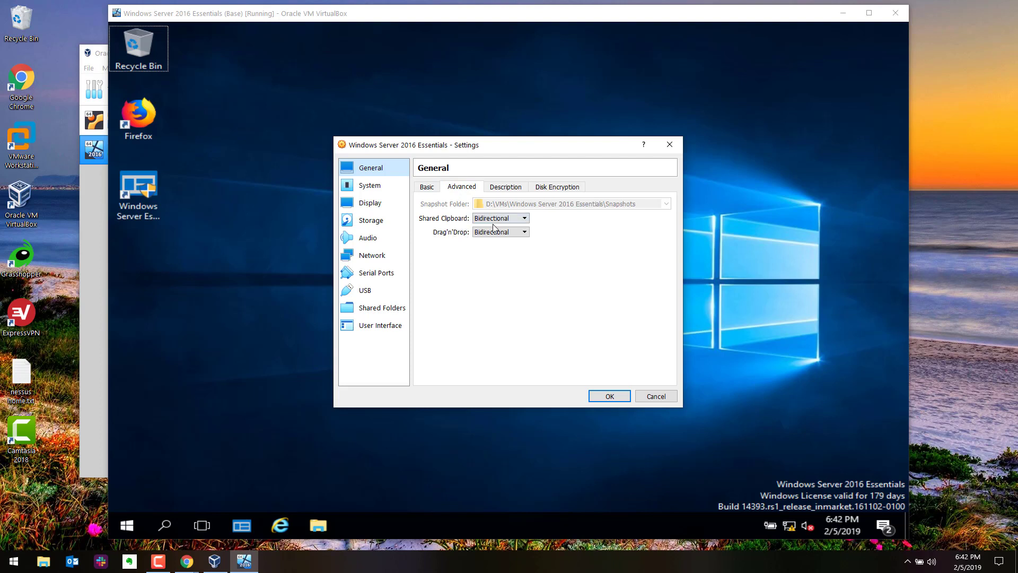
mouse_move(446, 242)
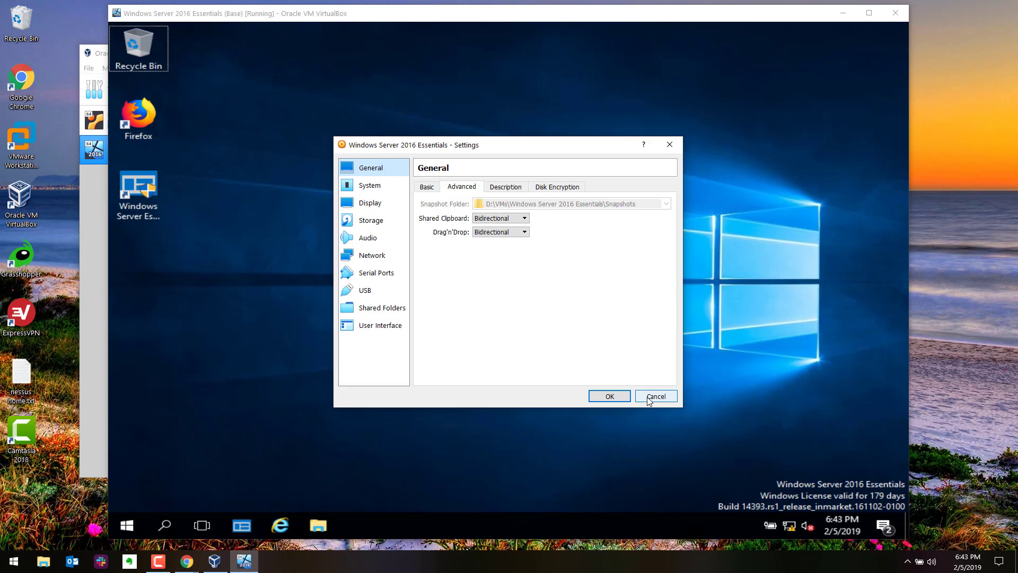
mouse_move(655, 398)
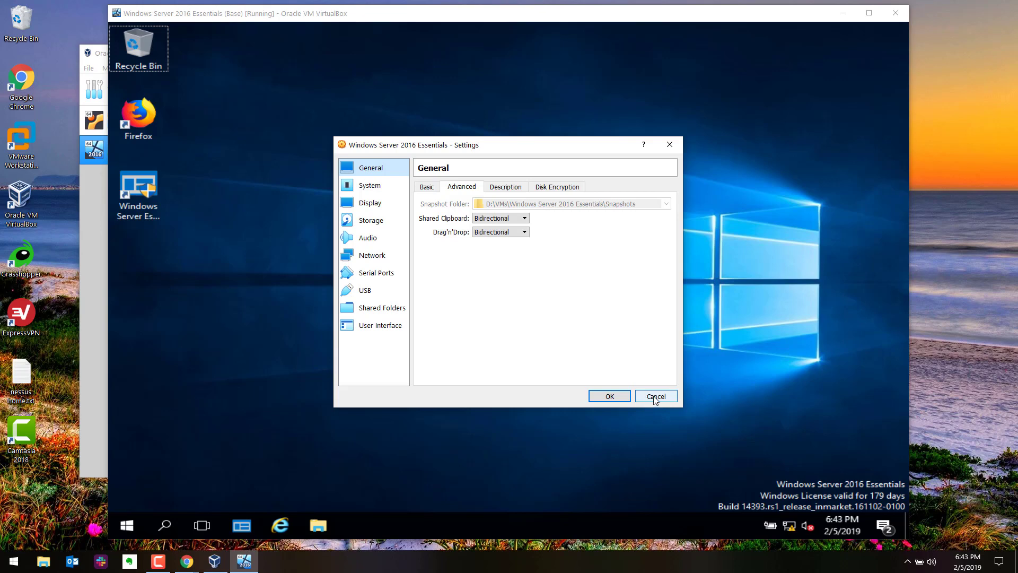
left_click(656, 396)
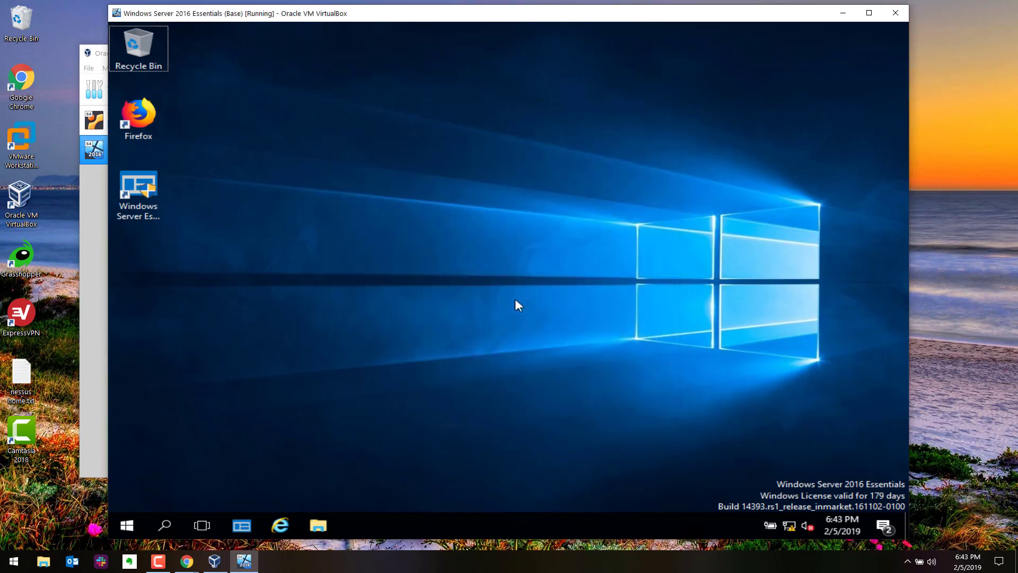
mouse_move(645, 60)
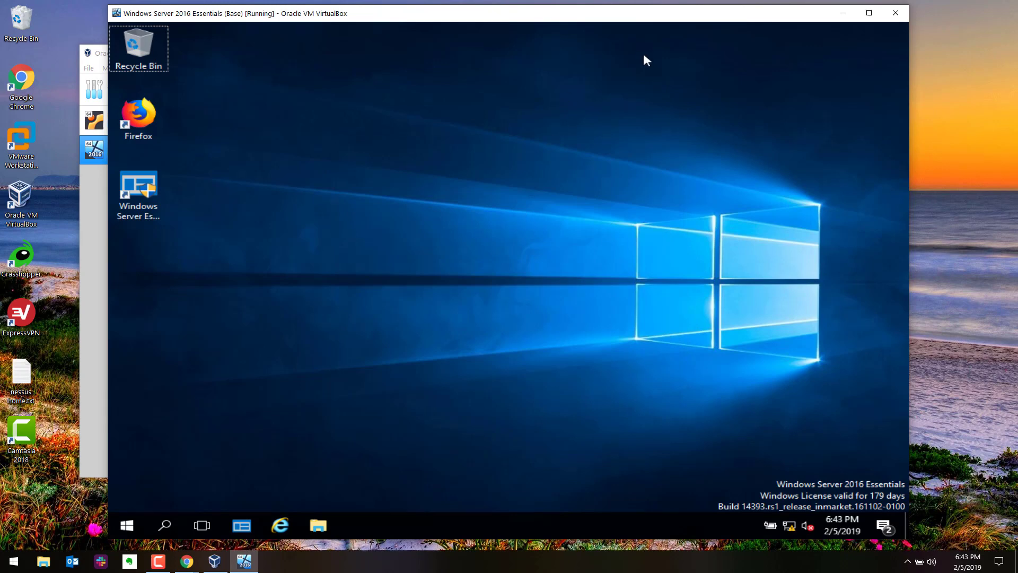
- Maximize the VM window and bring up its Devices menu for the Guest Additions CD image
left_click(868, 12)
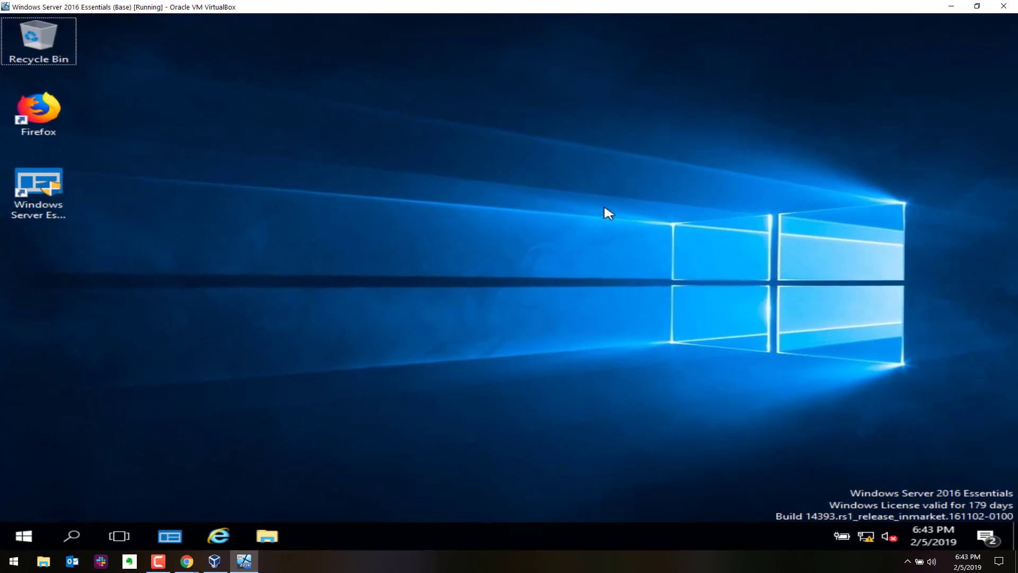
mouse_move(607, 217)
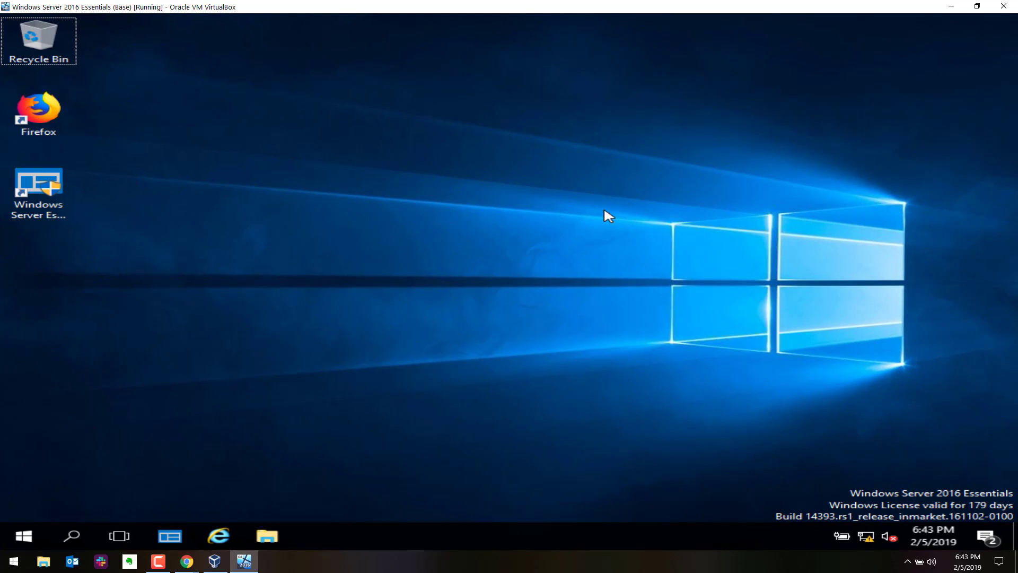
right_click(582, 246)
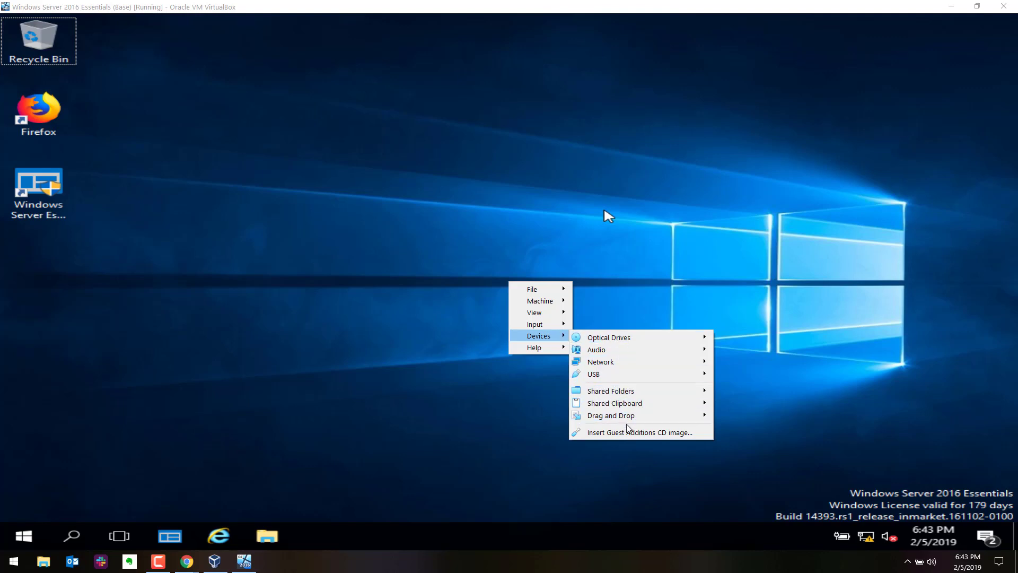
mouse_move(626, 432)
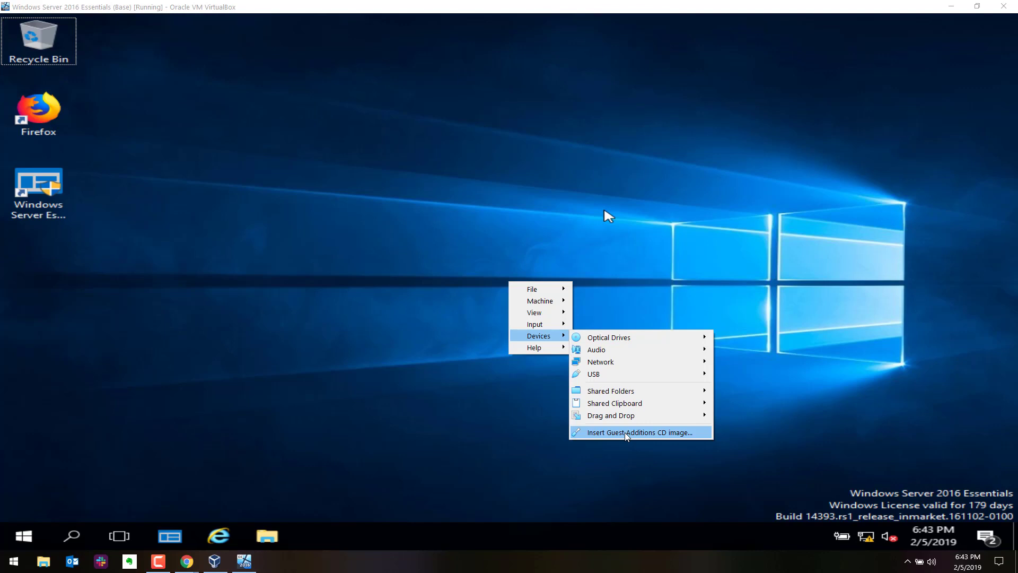
mouse_move(627, 436)
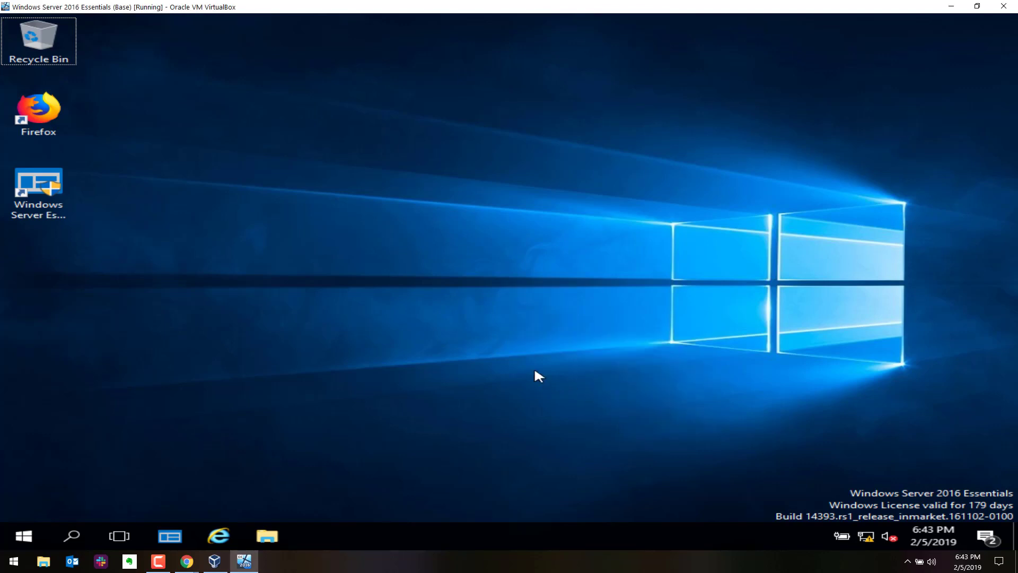
mouse_move(290, 534)
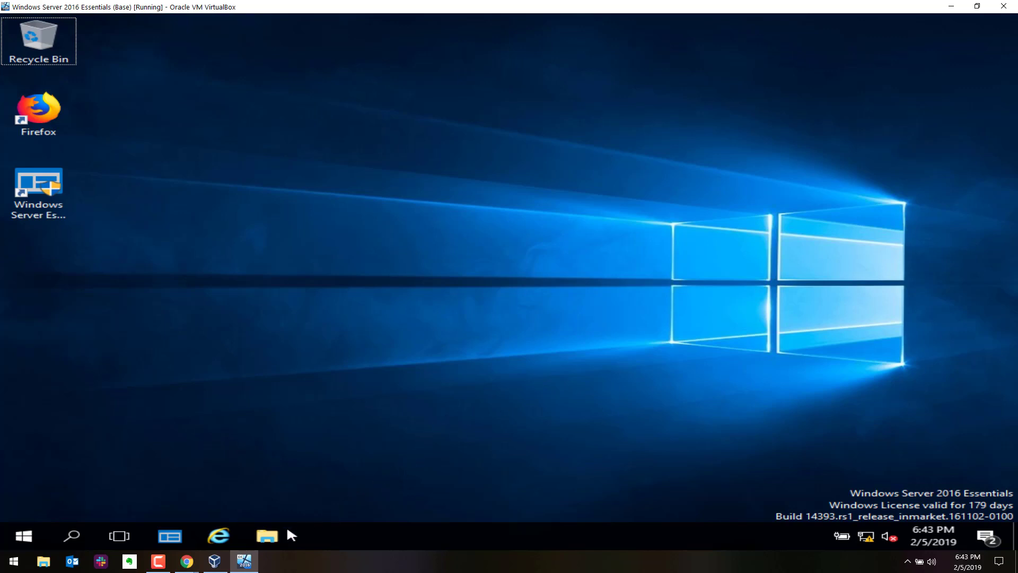
mouse_move(289, 429)
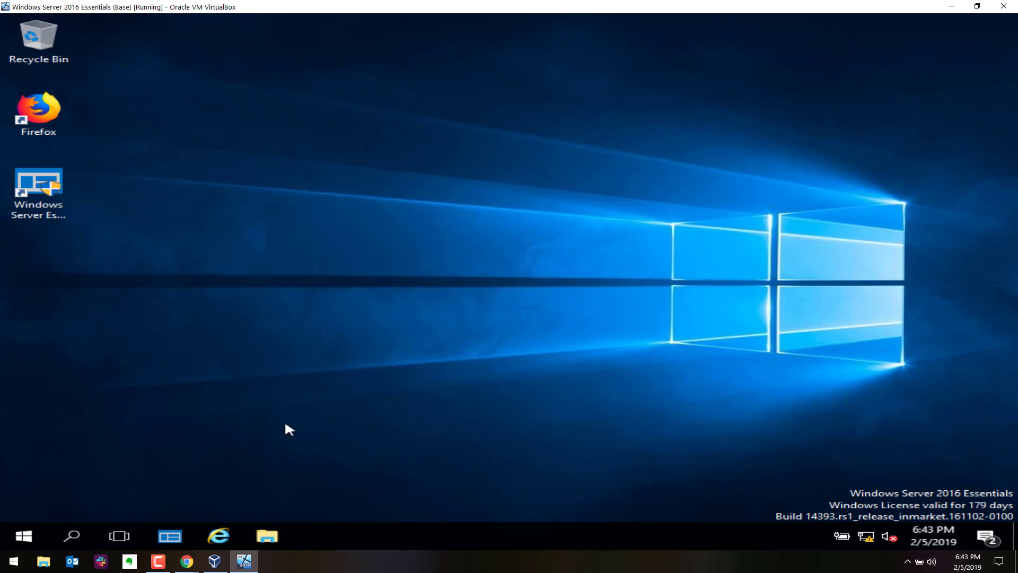
- From CD Drive (D:) in File Explorer, run VBoxWindowsAdditions-amd64 and approve the UAC prompt
left_click(267, 536)
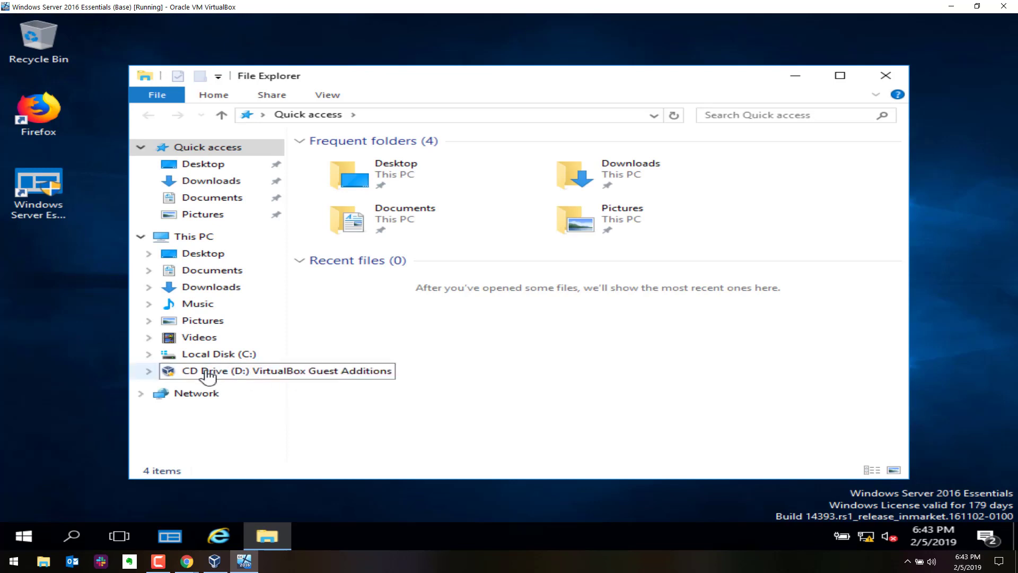
mouse_move(218, 375)
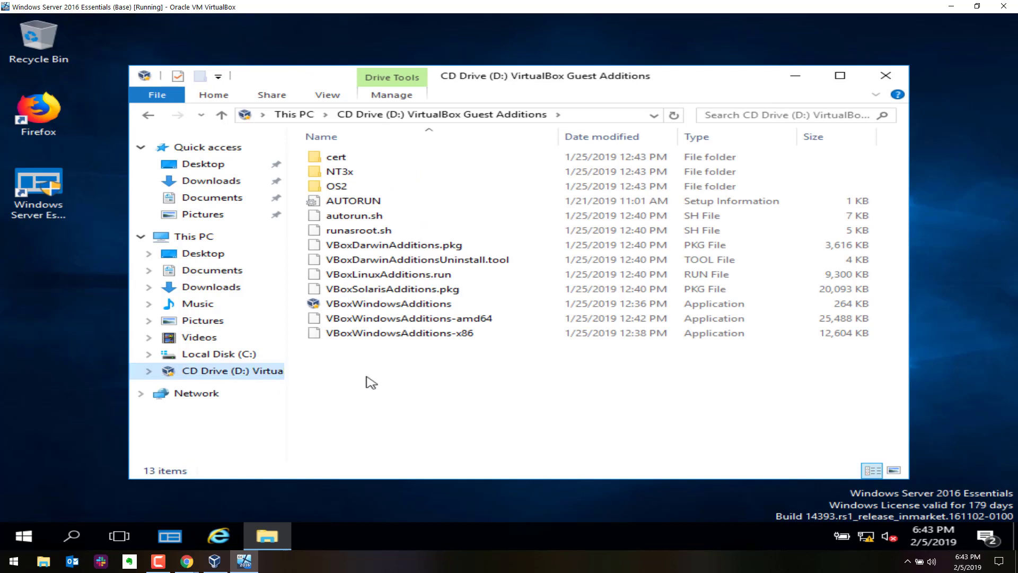
left_click(399, 332)
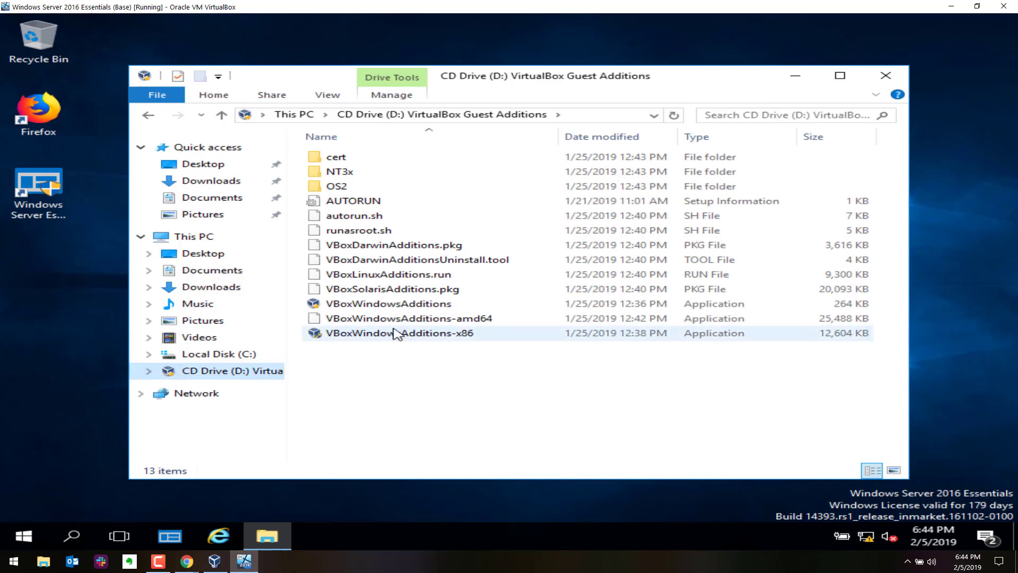
mouse_move(410, 318)
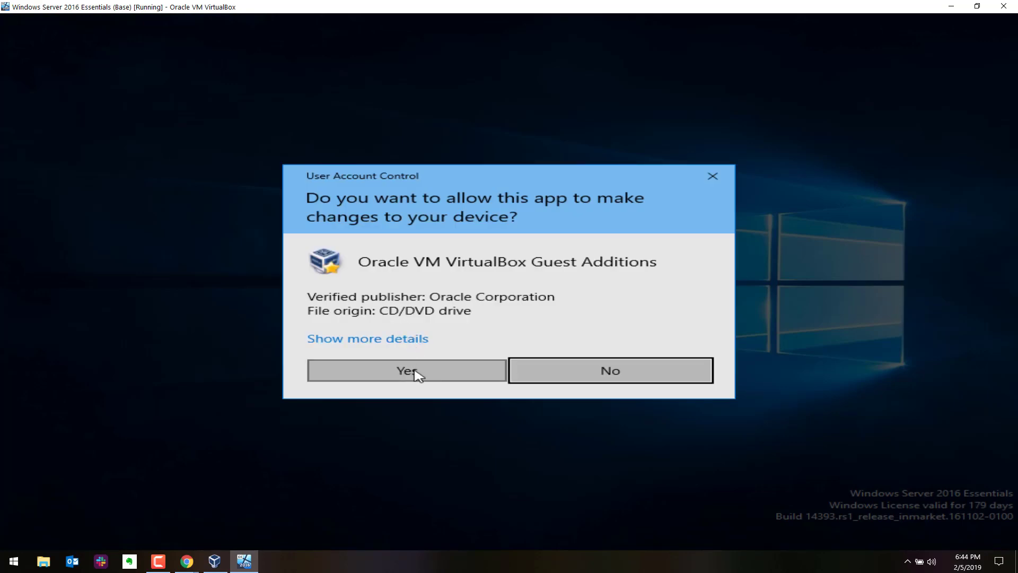
left_click(405, 370)
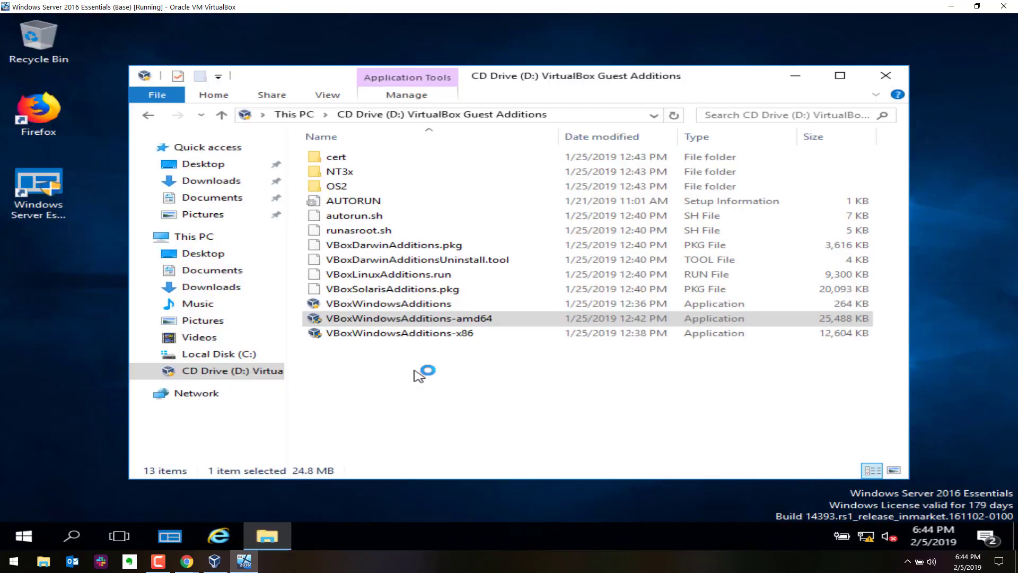
- Run the Guest Additions 6.0.4 wizard through Next and Install, finishing with Reboot now
double_click(410, 318)
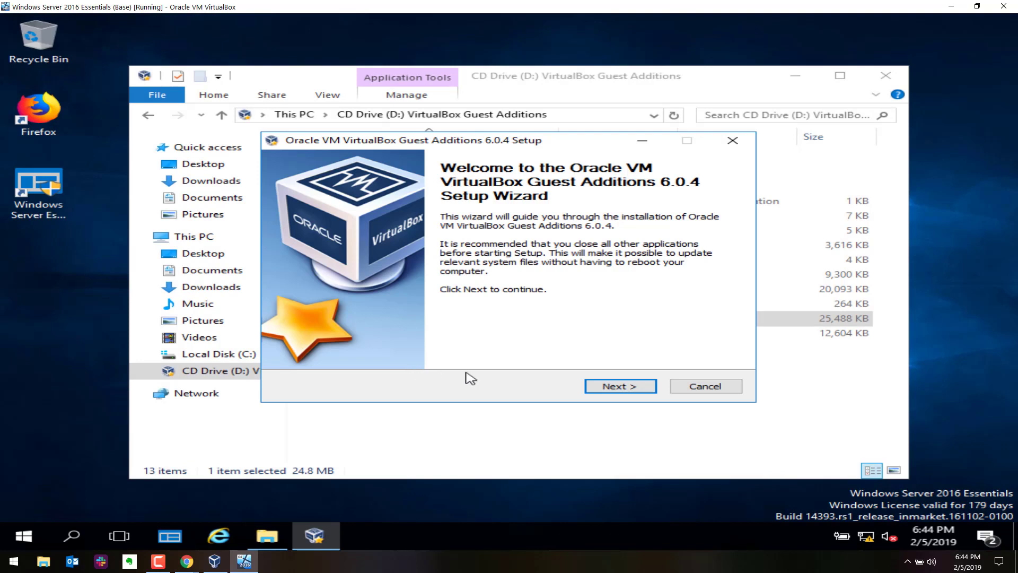
mouse_move(613, 357)
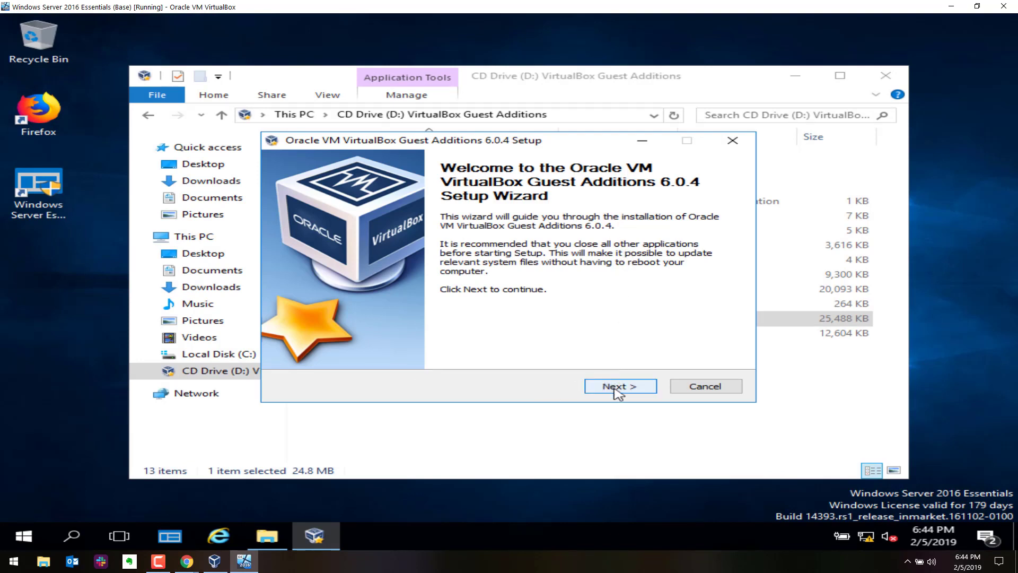
left_click(619, 385)
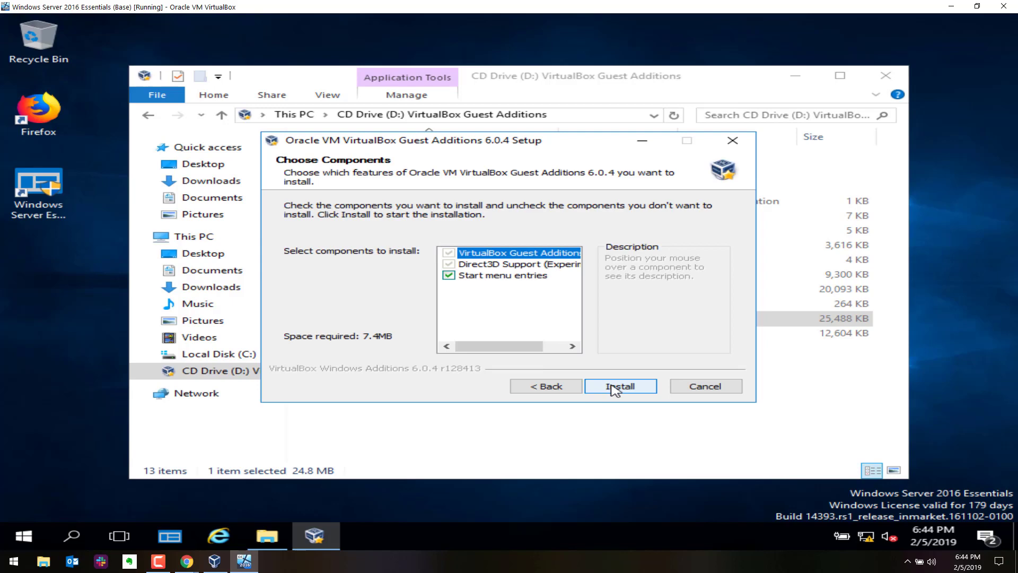
left_click(619, 385)
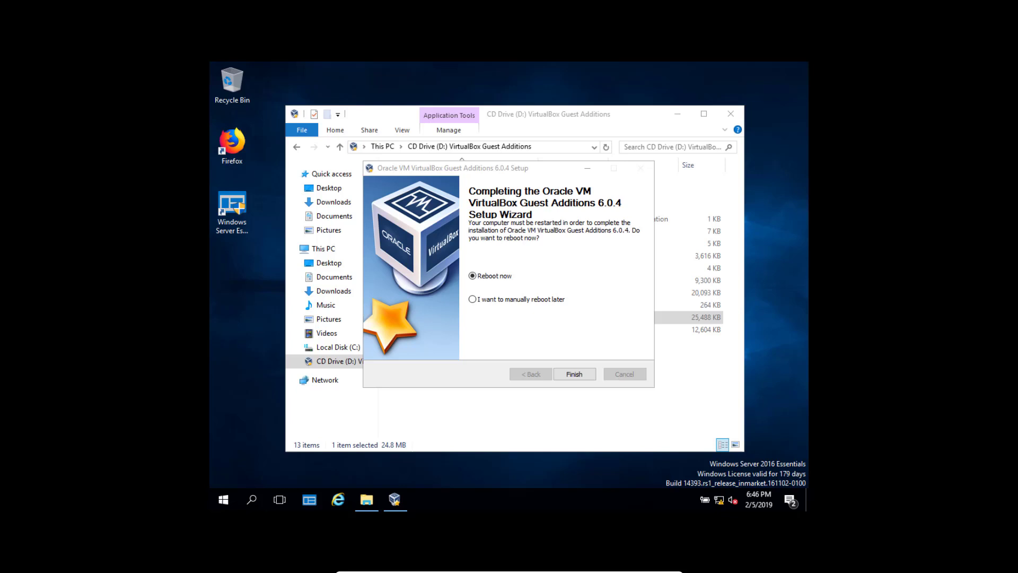
mouse_move(465, 453)
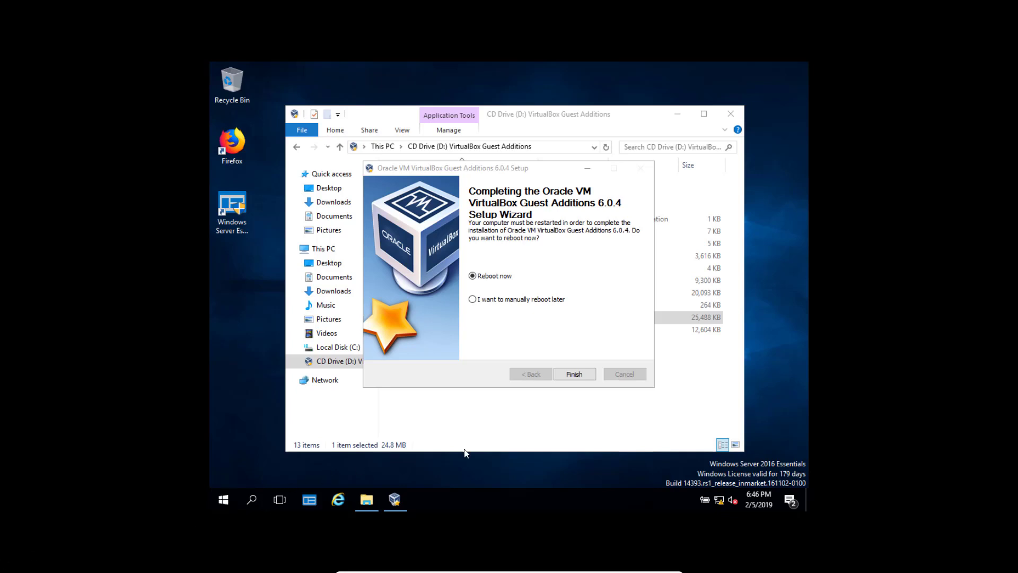
left_click(572, 374)
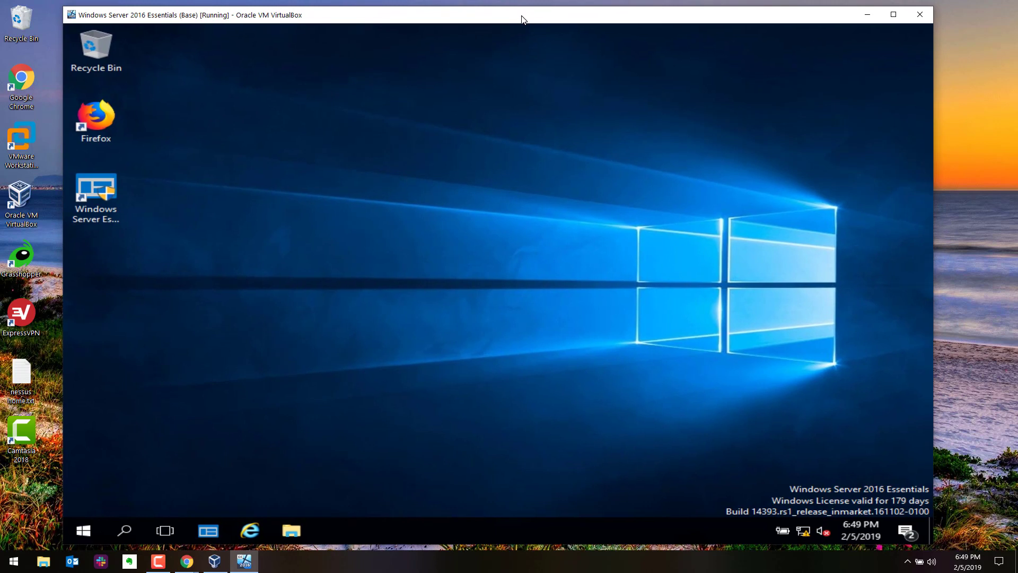
mouse_move(435, 256)
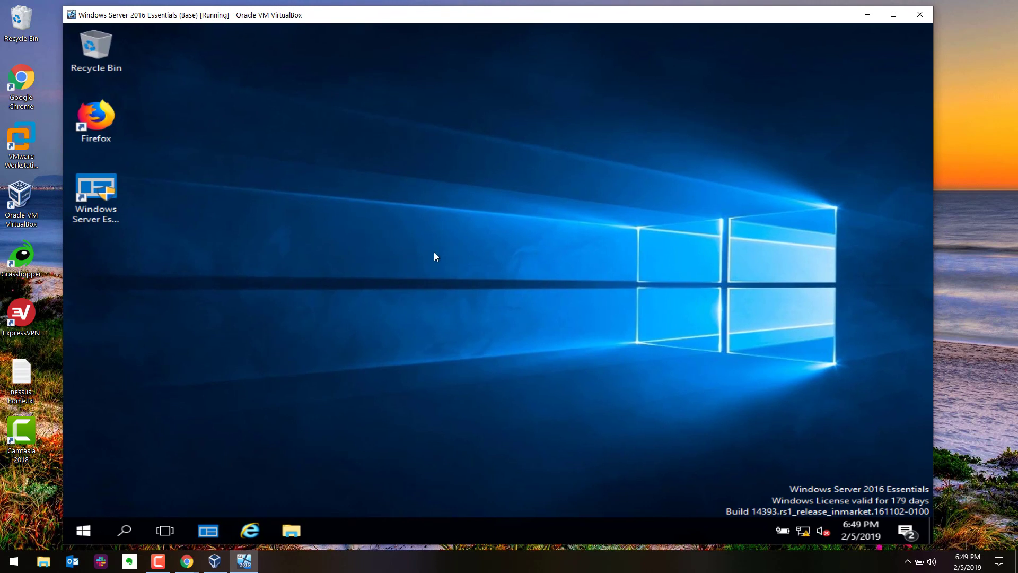
mouse_move(435, 246)
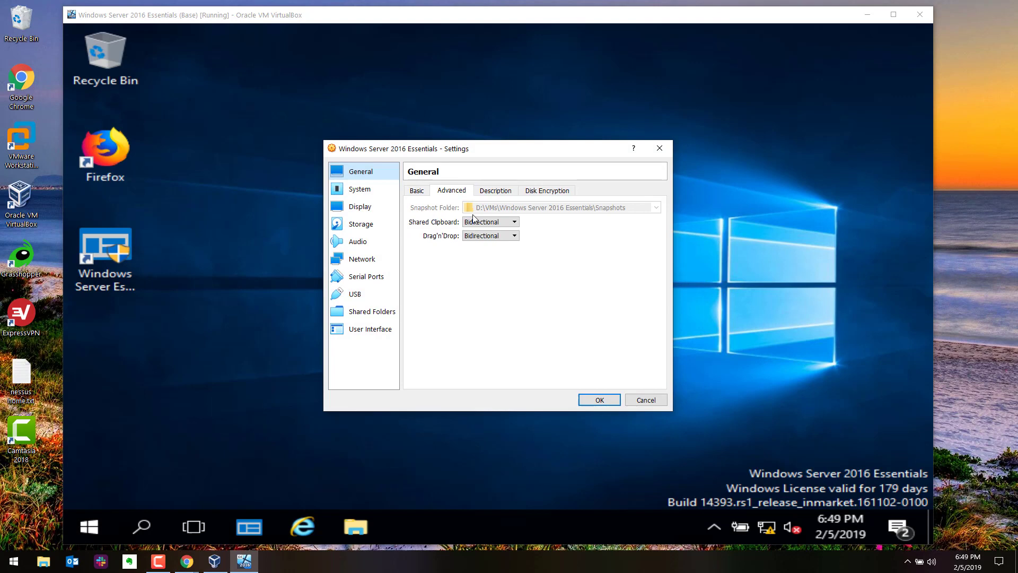
- Close Settings with OK and check the tray shows Guest Additions 6.0.4r128413 running
left_click(644, 399)
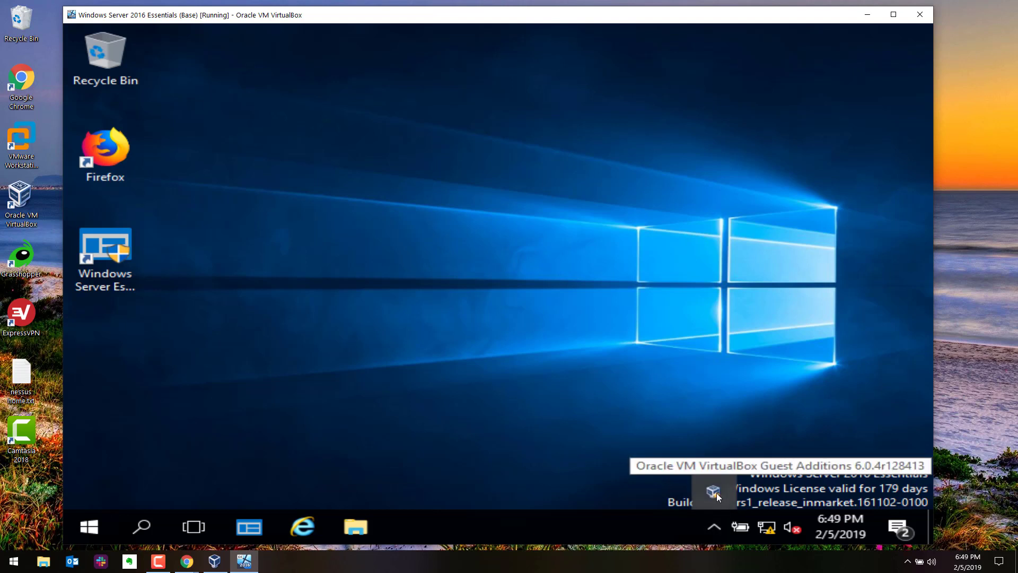
mouse_move(719, 495)
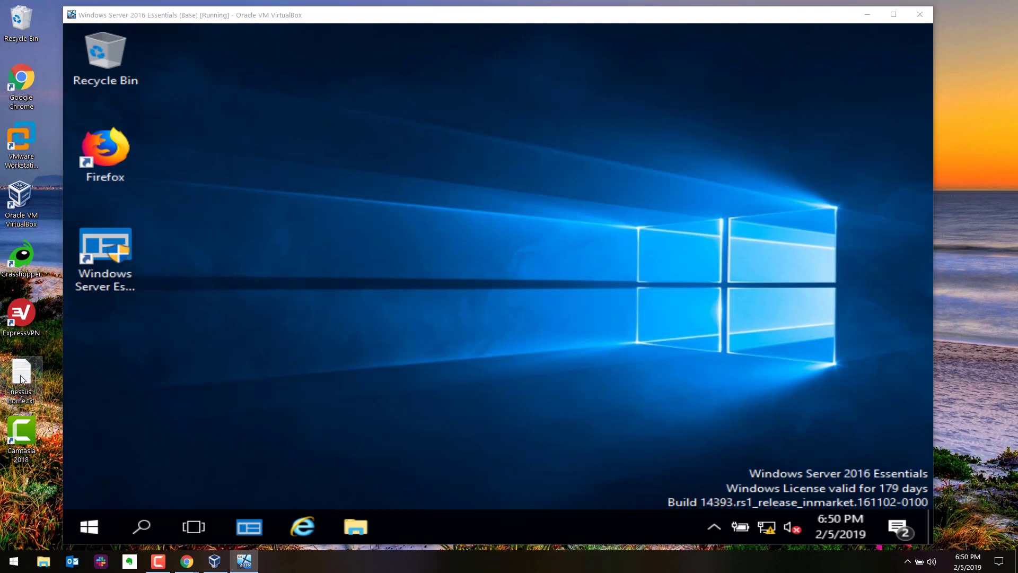
left_click_drag(22, 379, 457, 318)
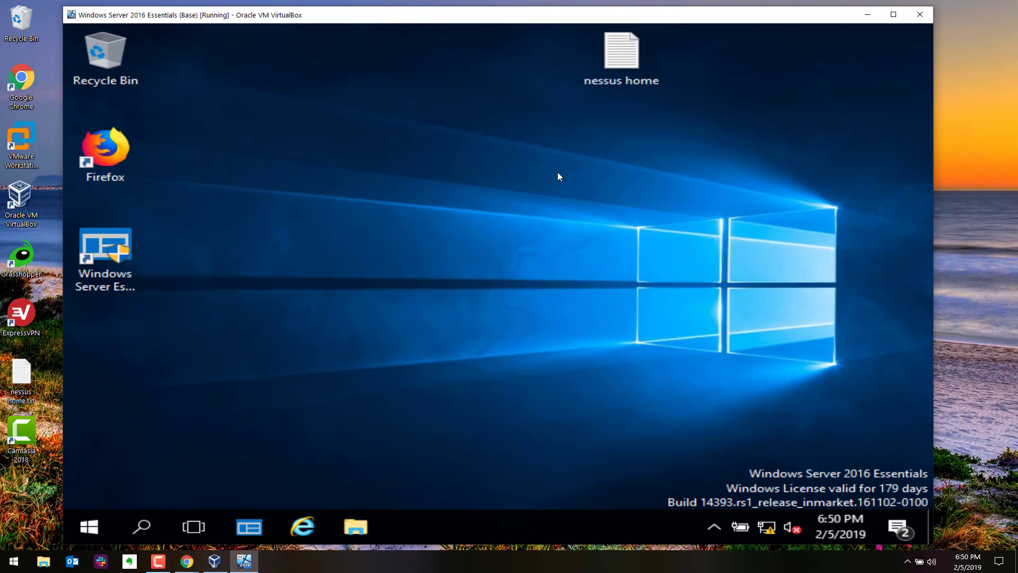
mouse_move(733, 412)
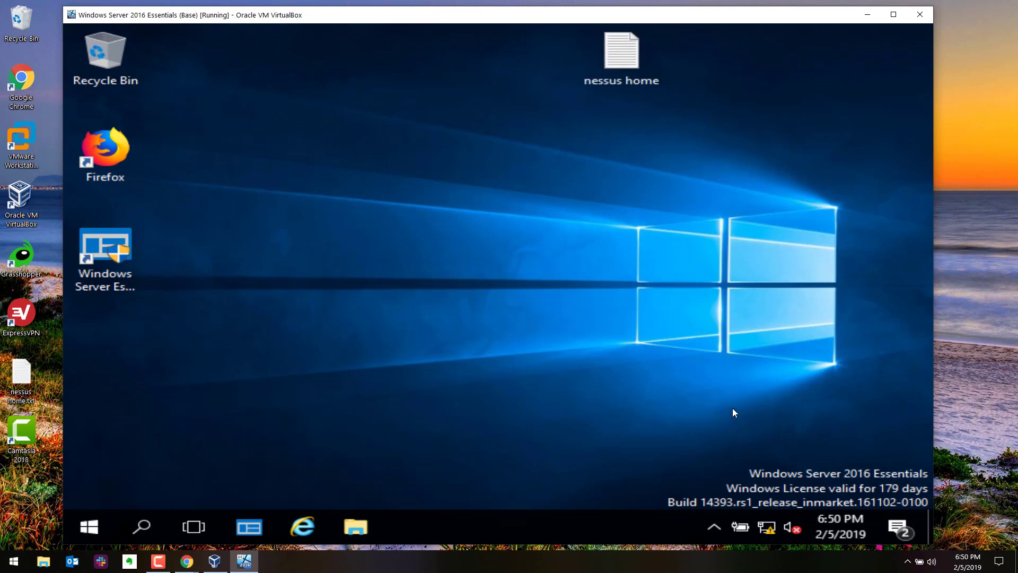
mouse_move(712, 527)
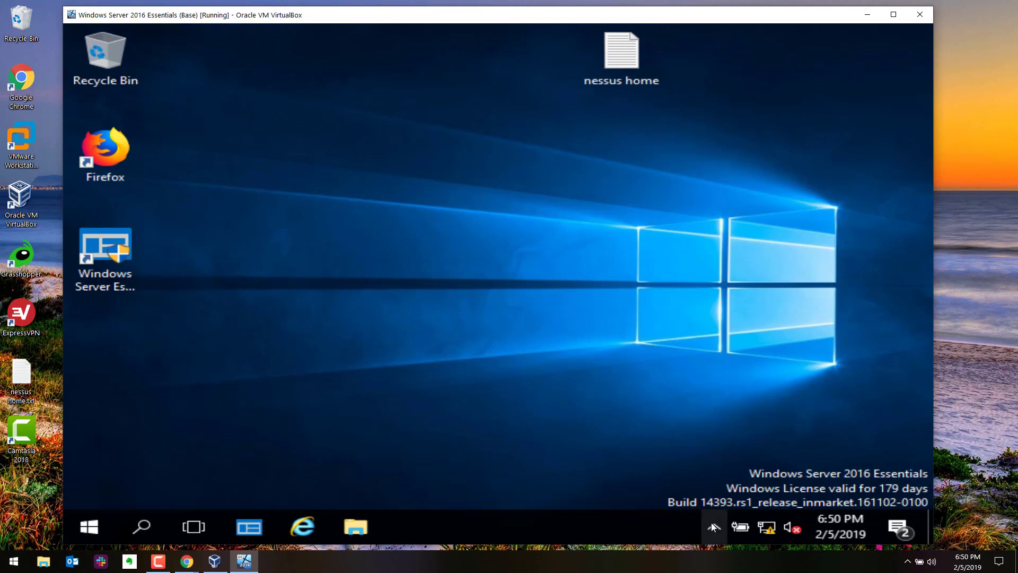
mouse_move(712, 492)
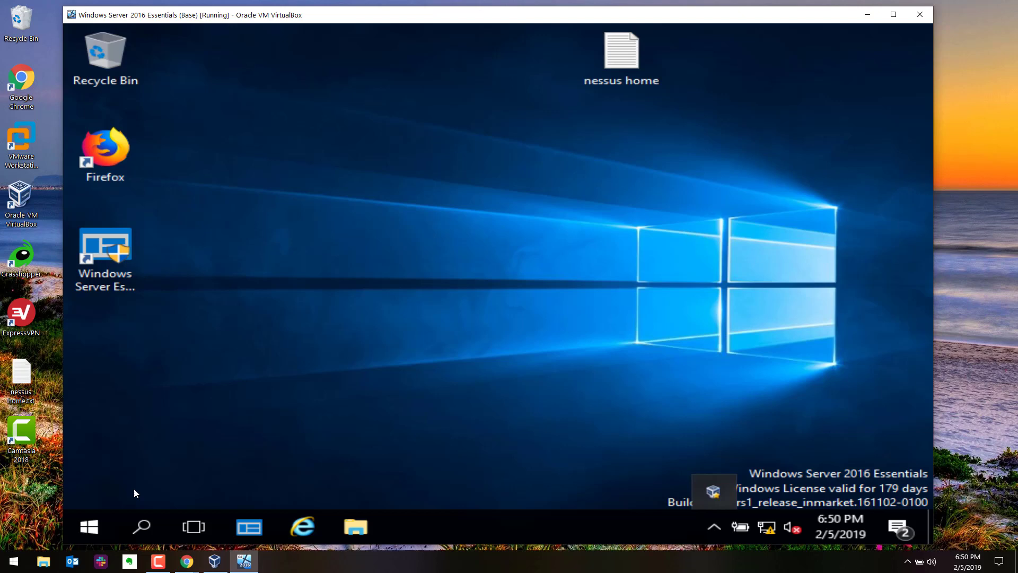
mouse_move(120, 492)
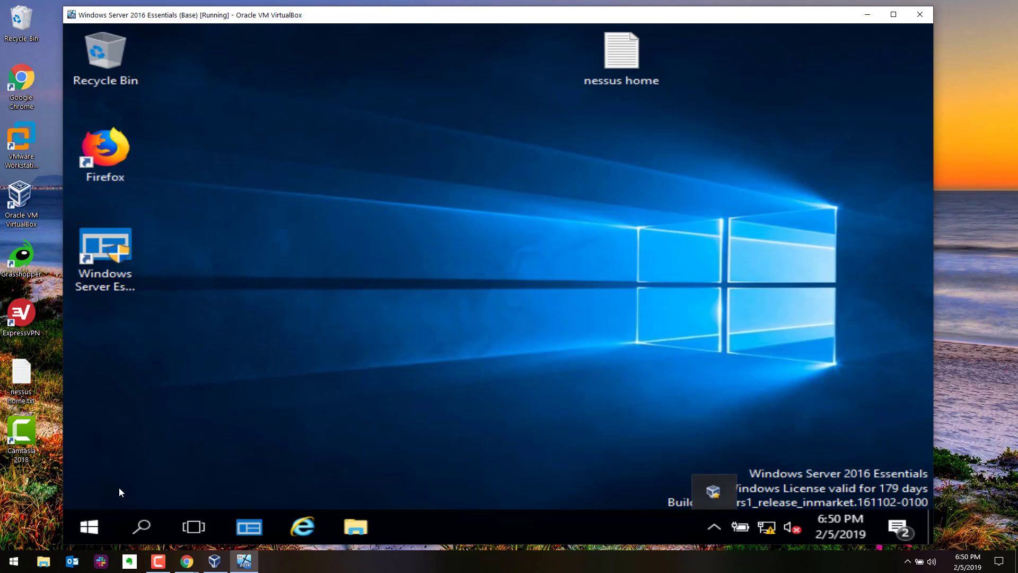
right_click(20, 378)
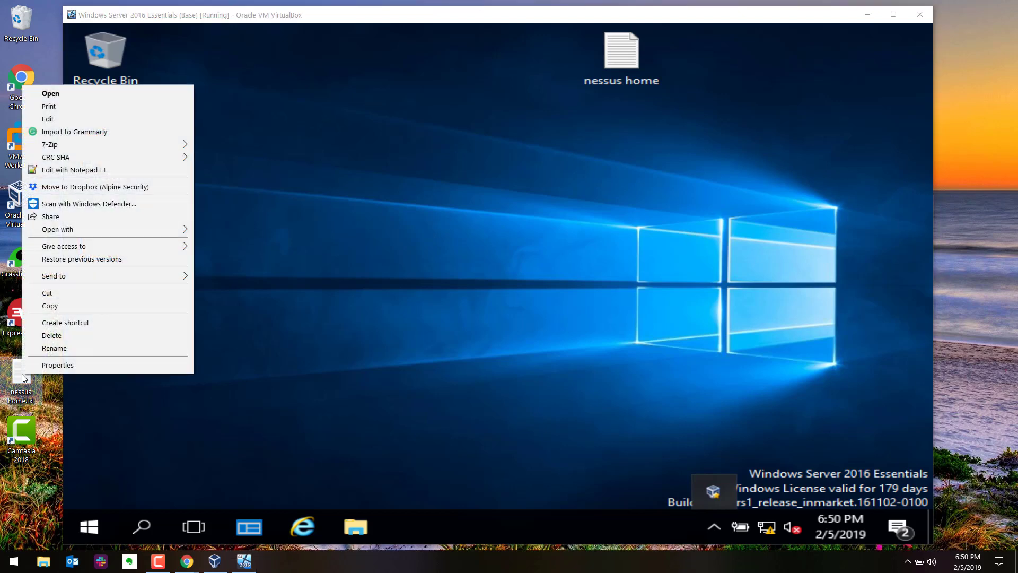
left_click(387, 230)
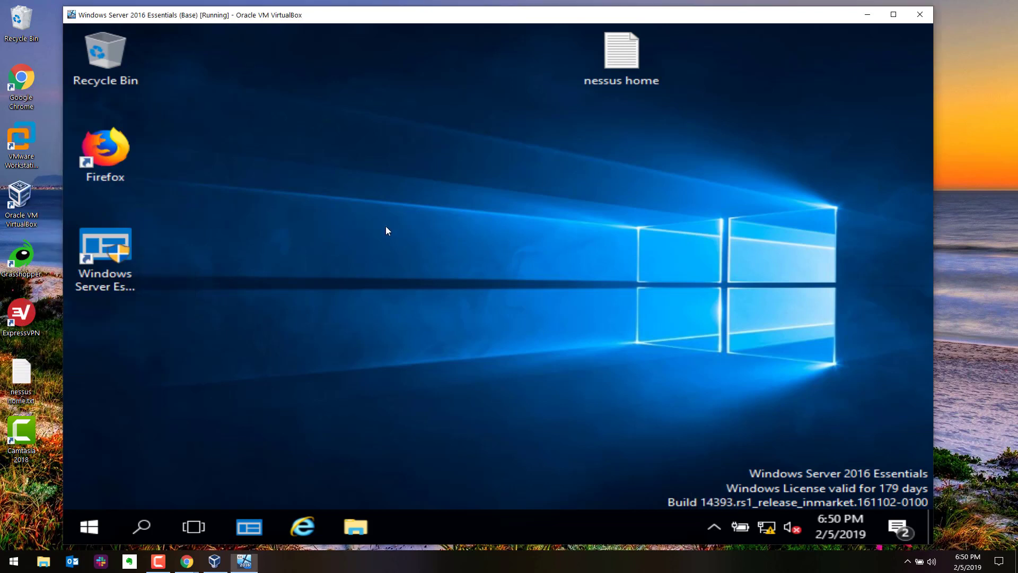
right_click(387, 231)
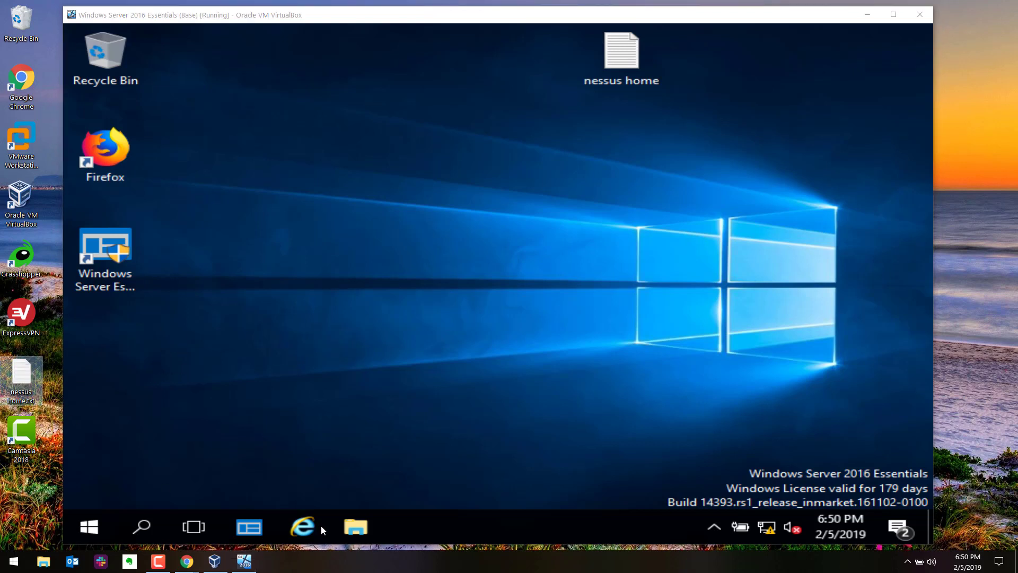
mouse_move(106, 536)
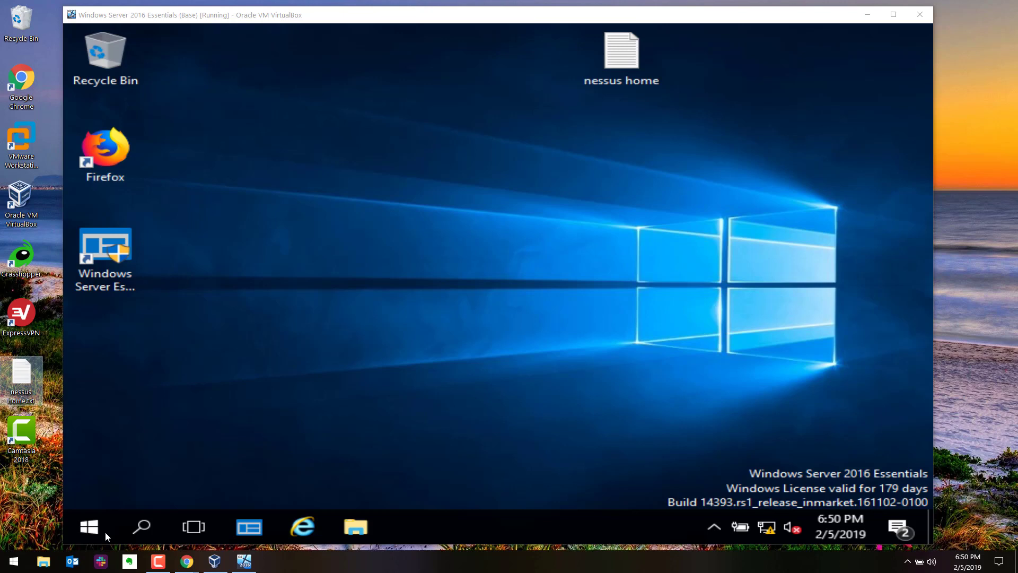
- Launch Notepad in the guest from a Start menu search, correcting a typo
left_click(89, 526)
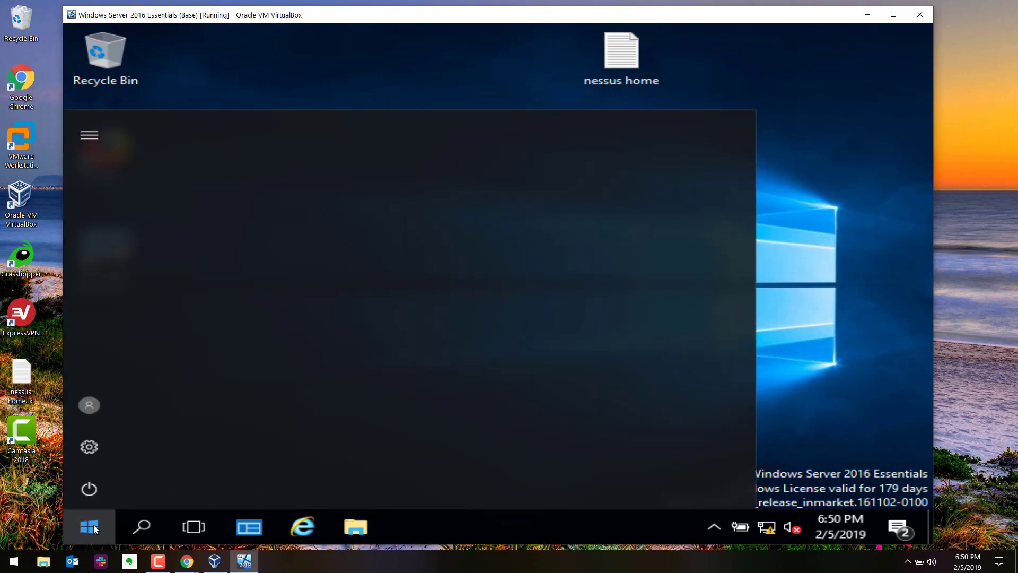
left_click(89, 526)
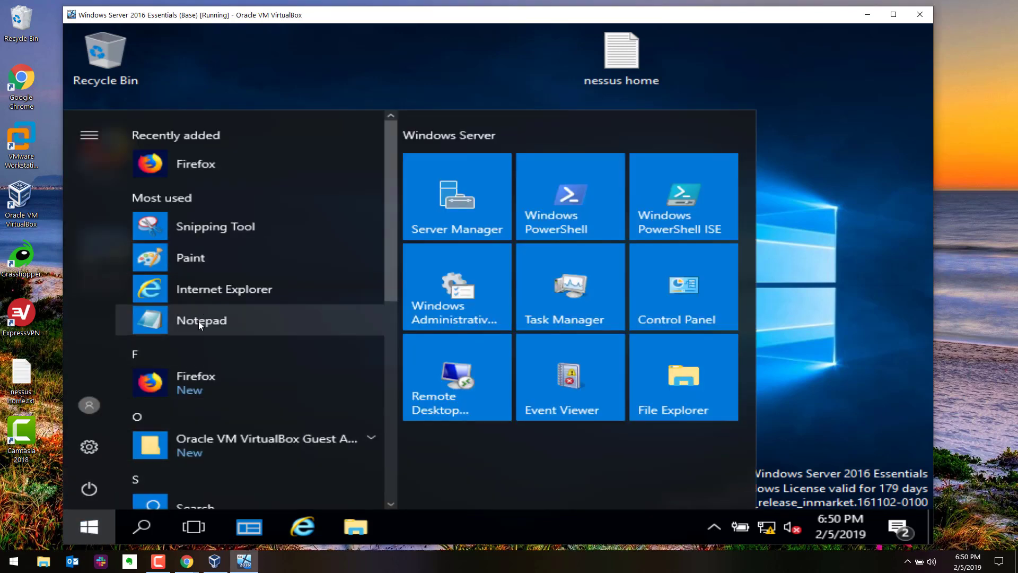
left_click(89, 526)
type("n")
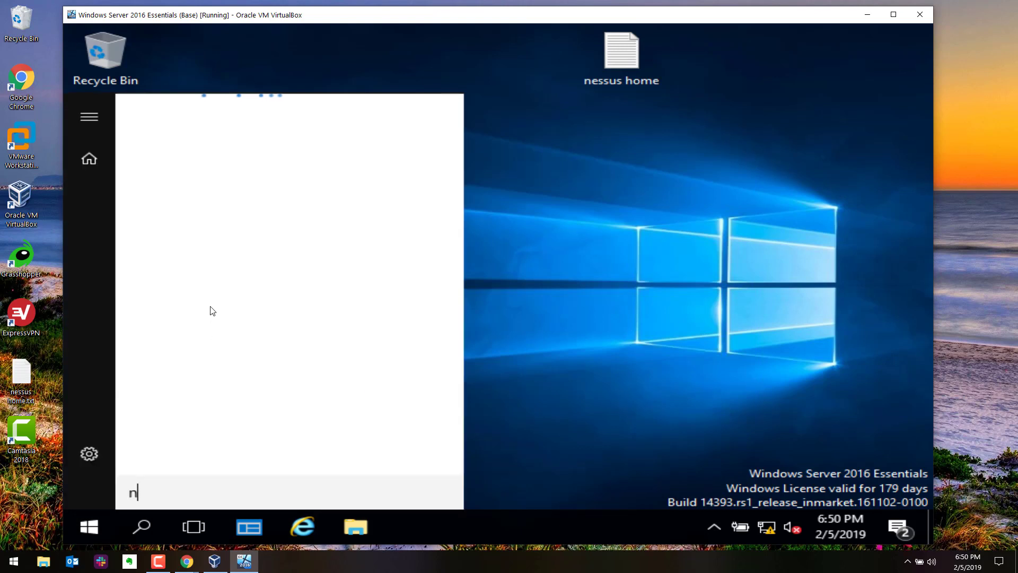
type("oteado")
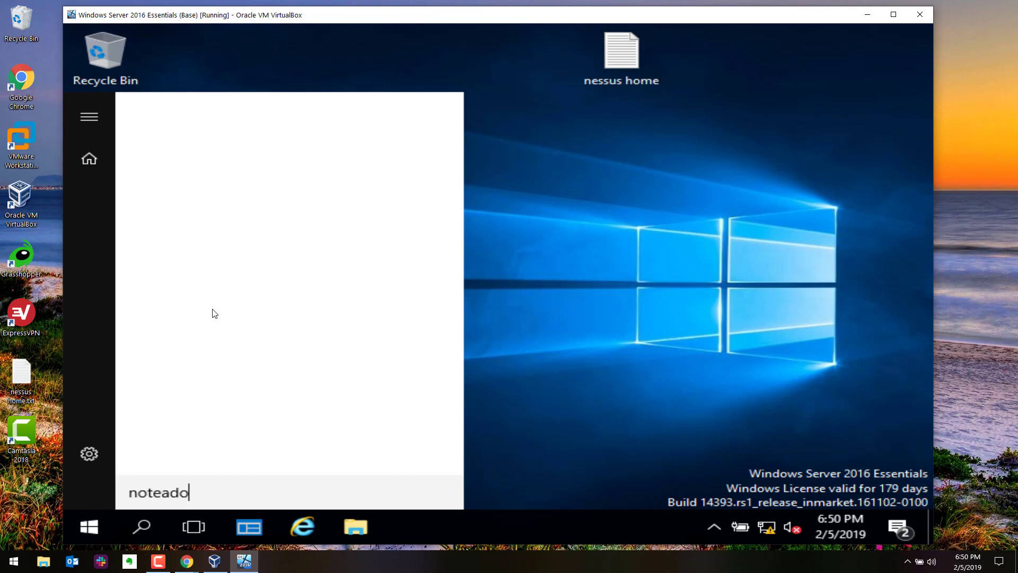
key("BackSpace")
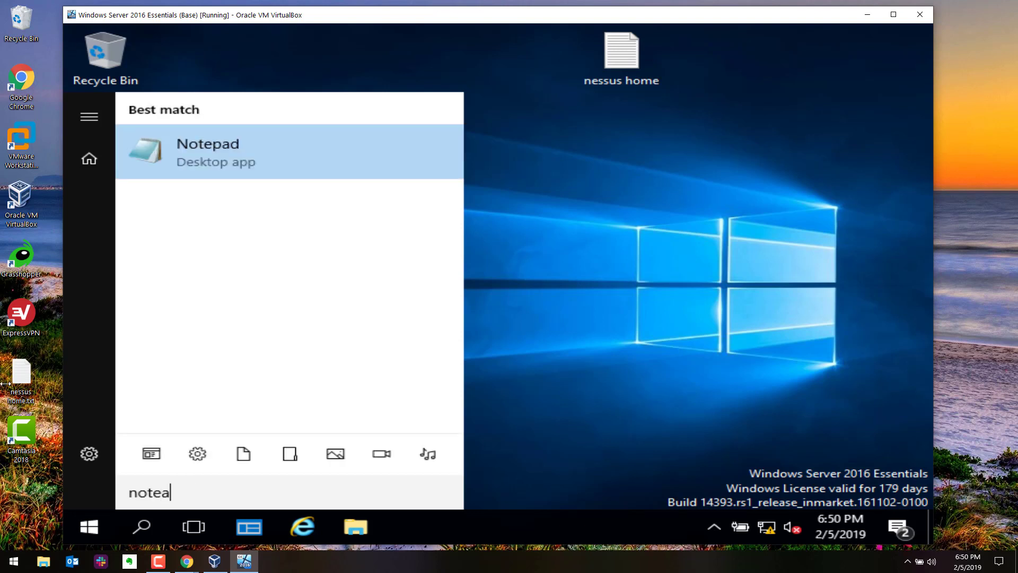
left_click(208, 153)
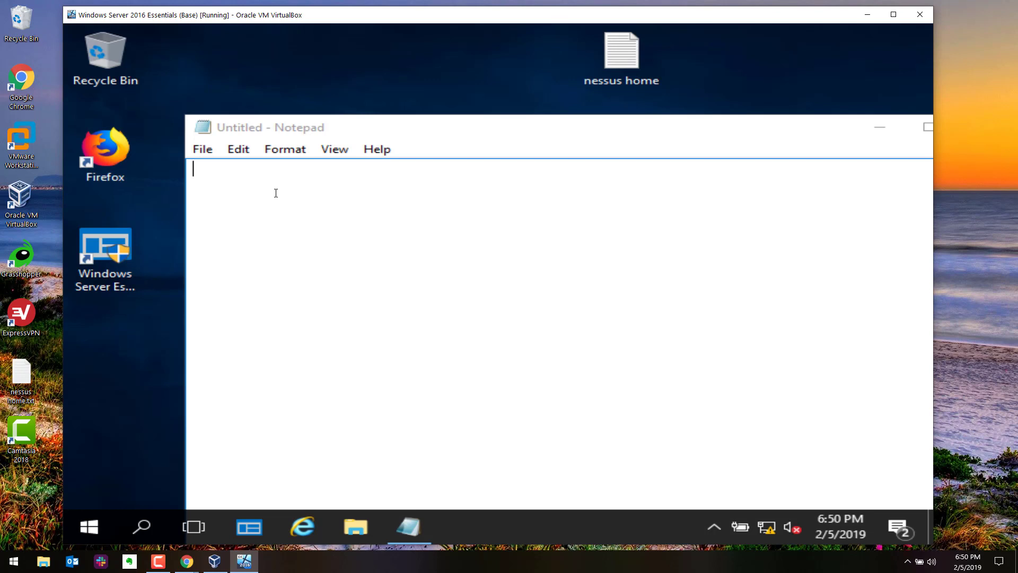
- Write 'This is a test', select and copy it, and open the host's nessus home.txt
type("This")
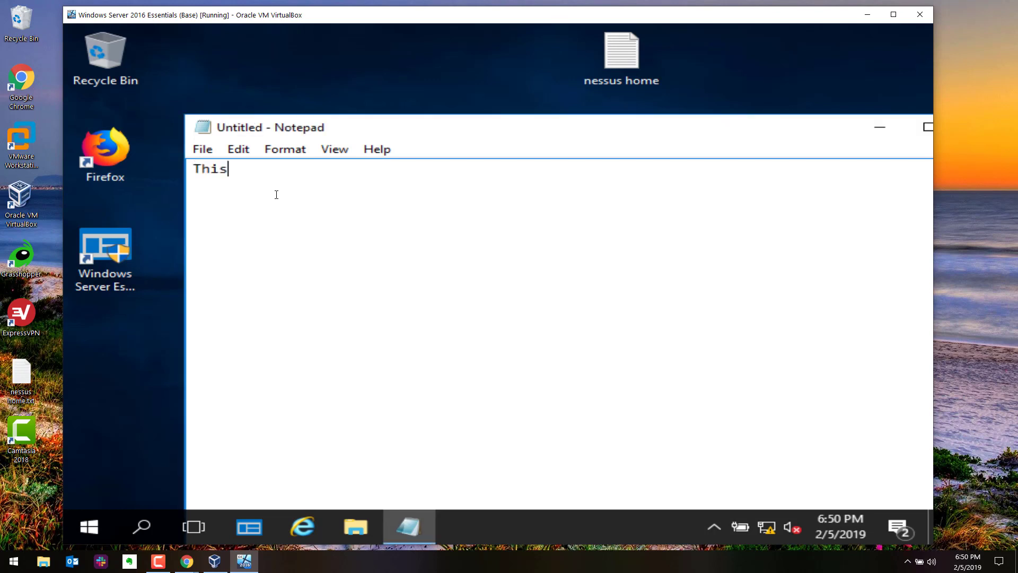
type("is a test")
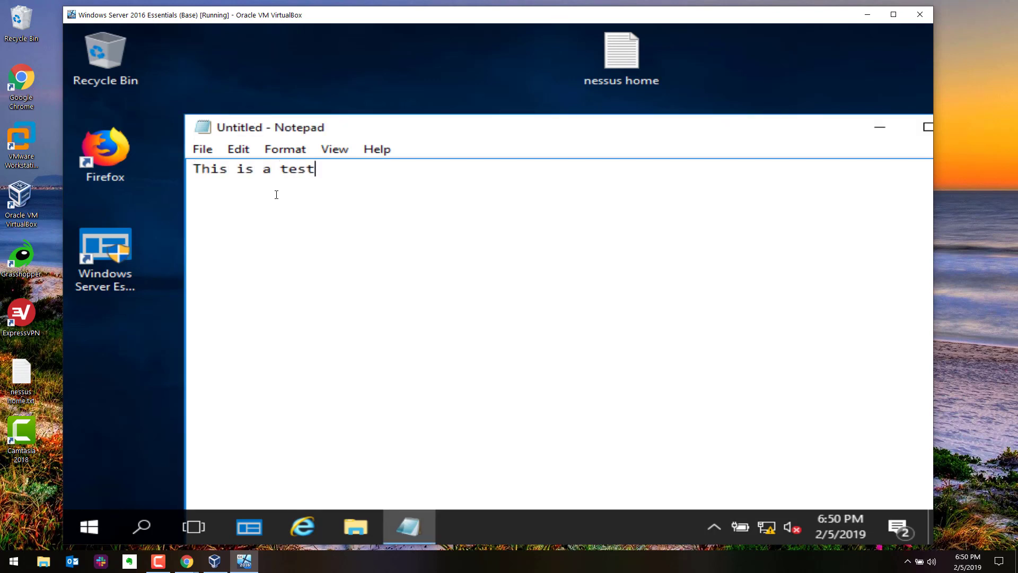
left_click_drag(220, 169, 315, 169)
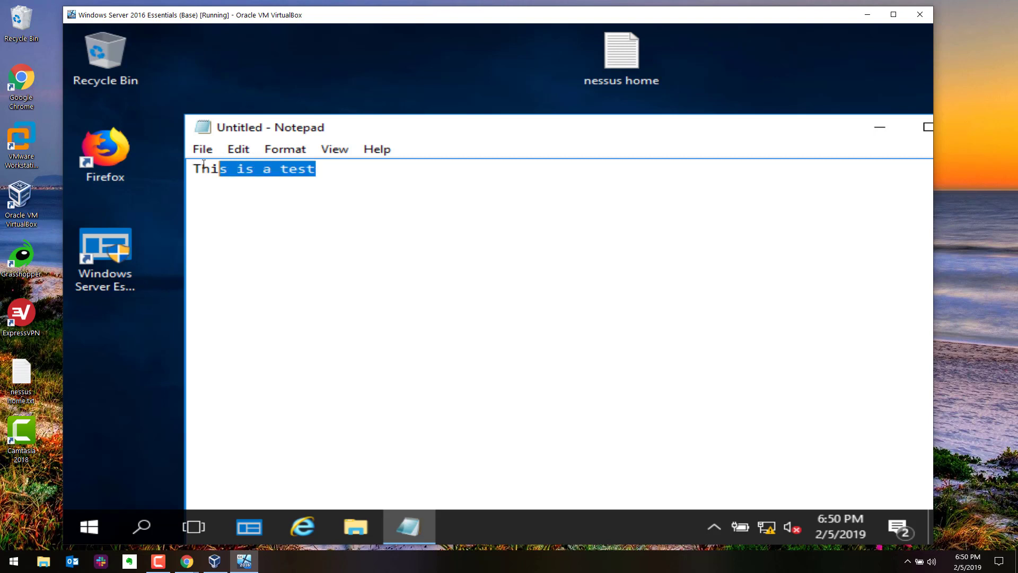
right_click(206, 170)
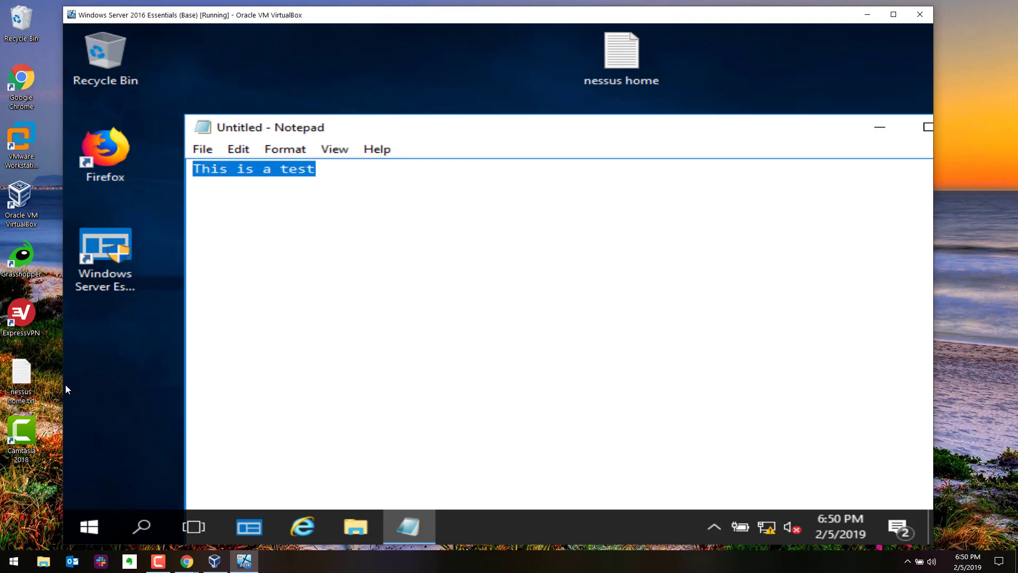
double_click(21, 372)
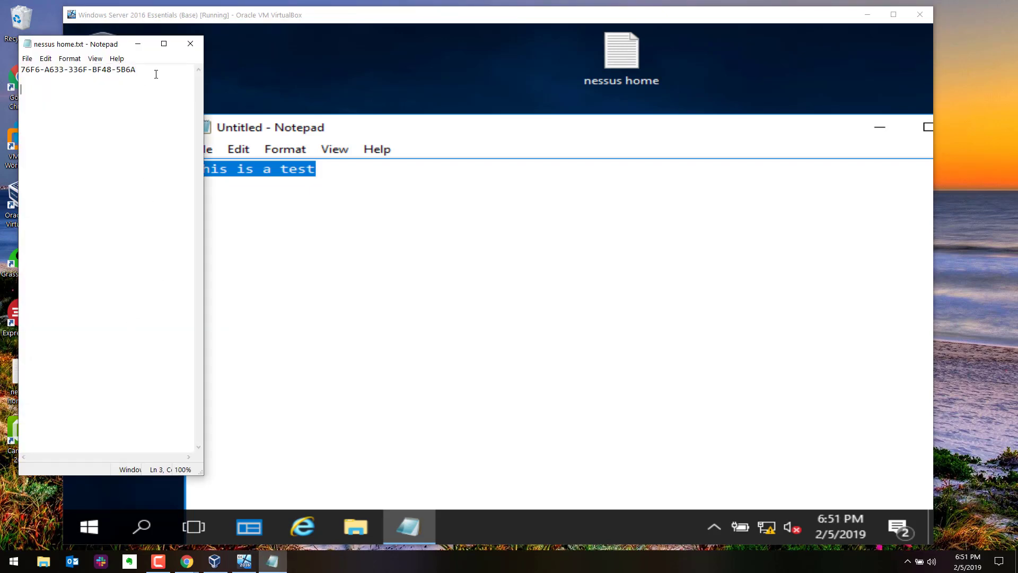
- Paste 'This is a test' into nessus home.txt, retype it as 'This is super cool' and cut it
type("This is a test")
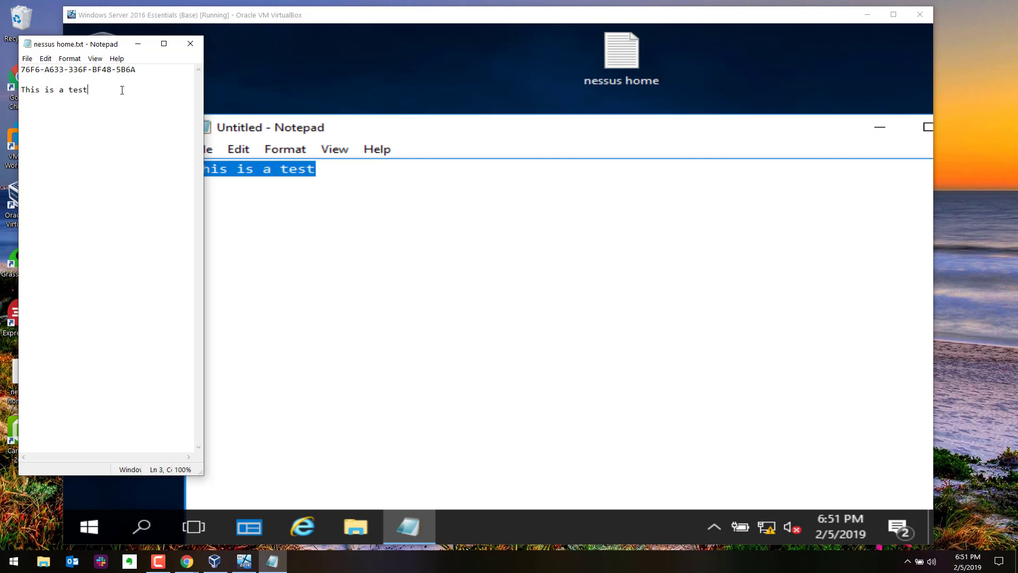
mouse_move(390, 191)
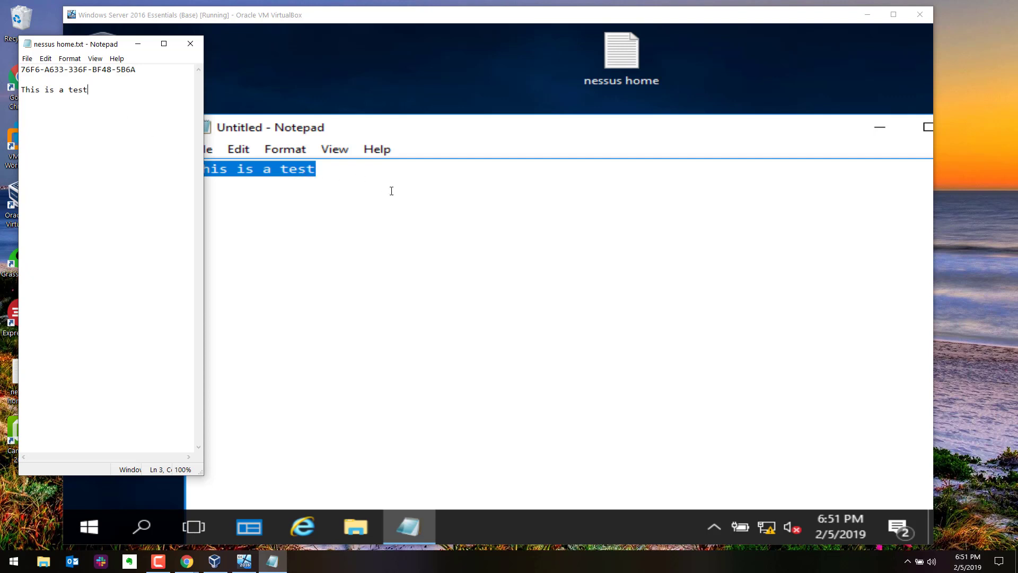
mouse_move(155, 195)
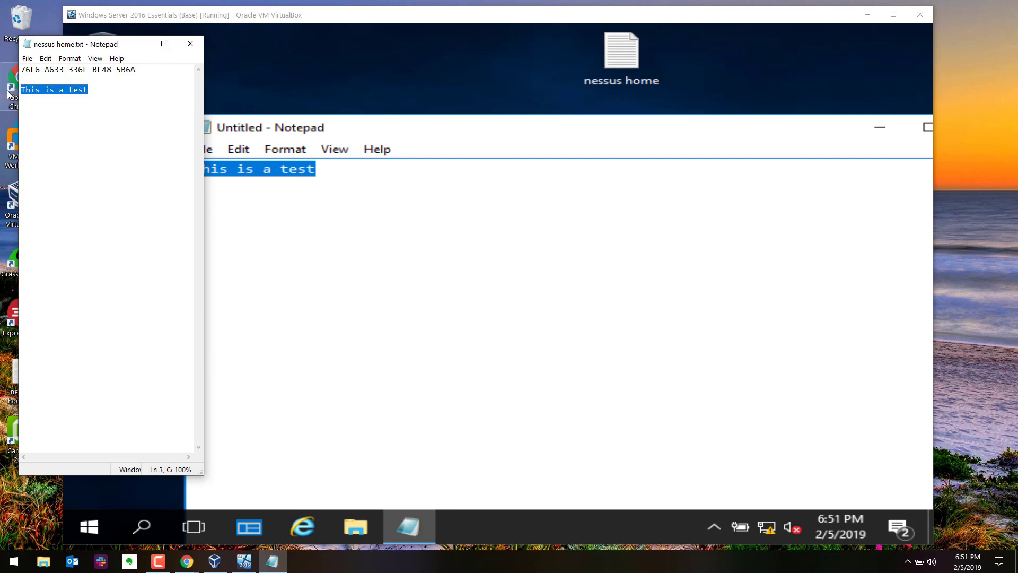
type("This is super cool")
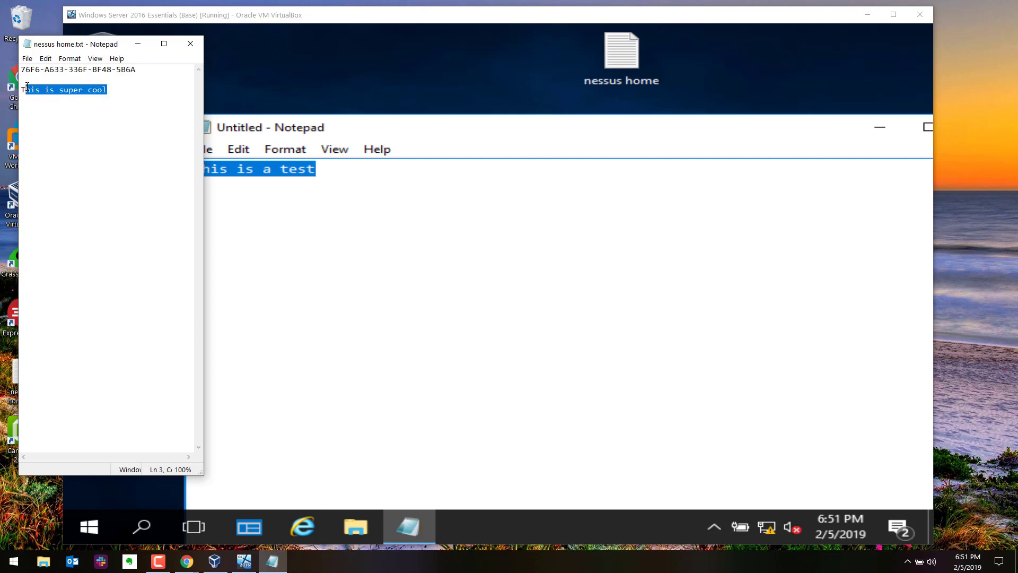
right_click(64, 89)
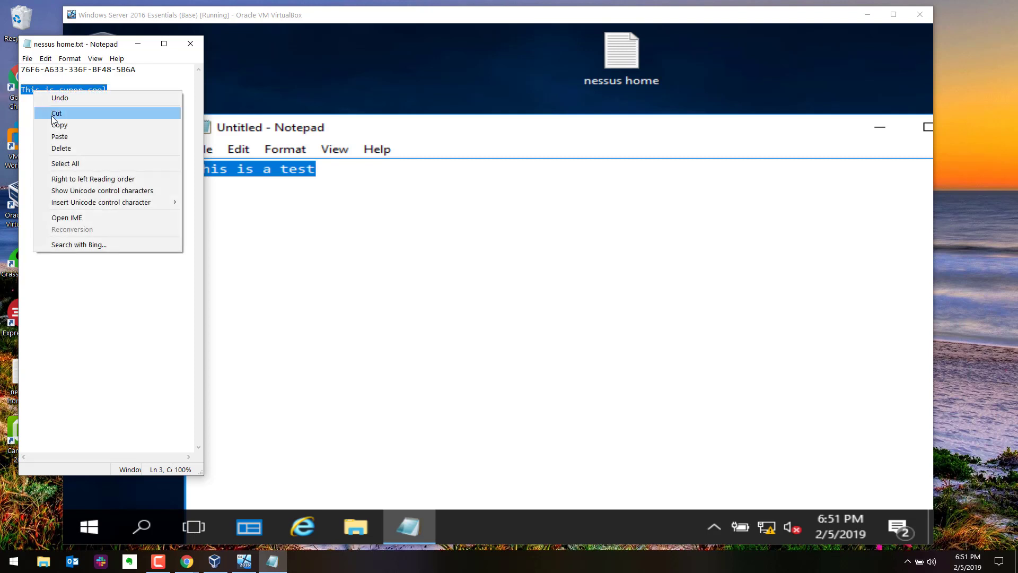
left_click(76, 120)
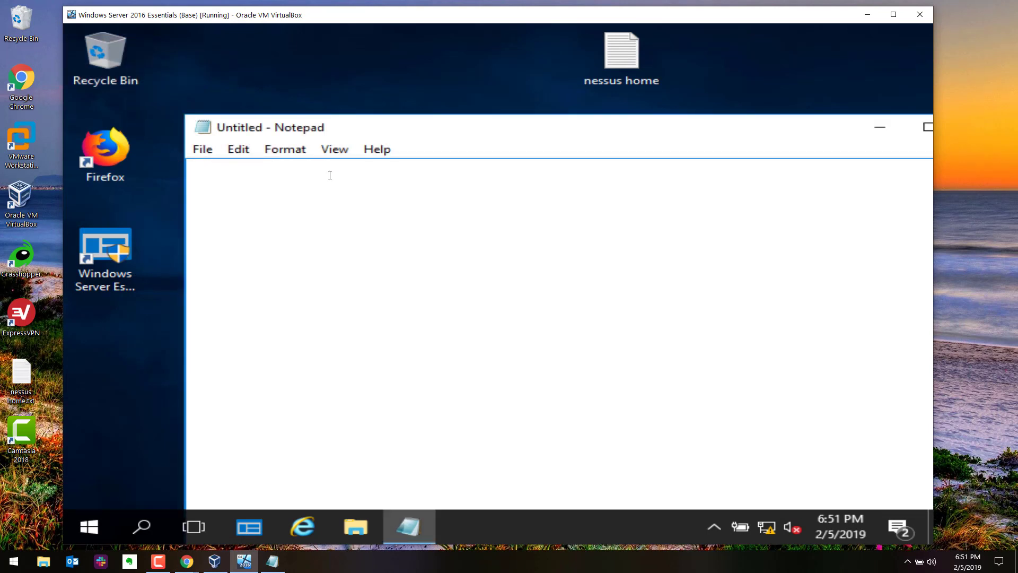
- Paste the host's 'This is super cool' line into the guest's untitled Notepad document
type("This is super cool")
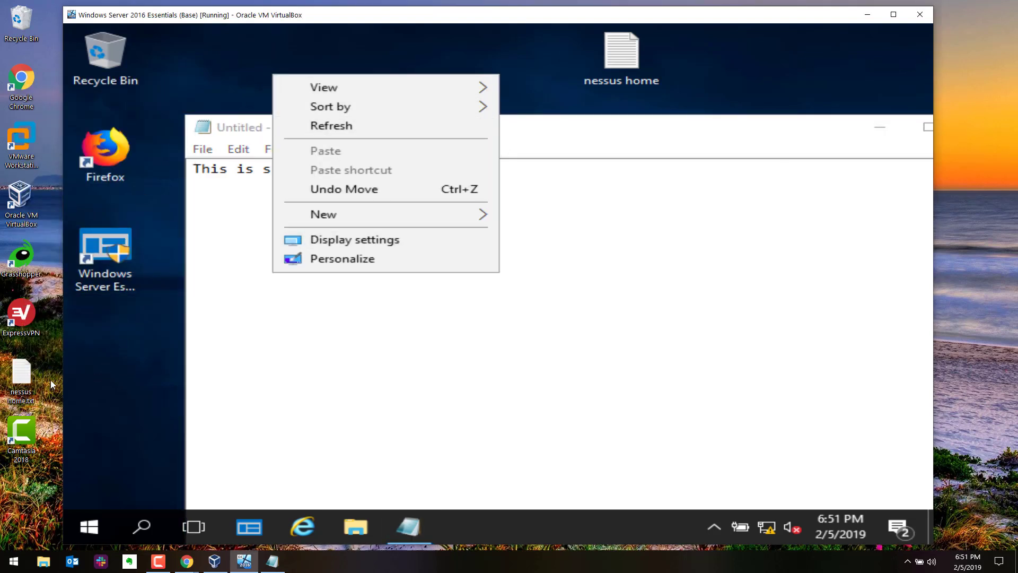
mouse_move(143, 379)
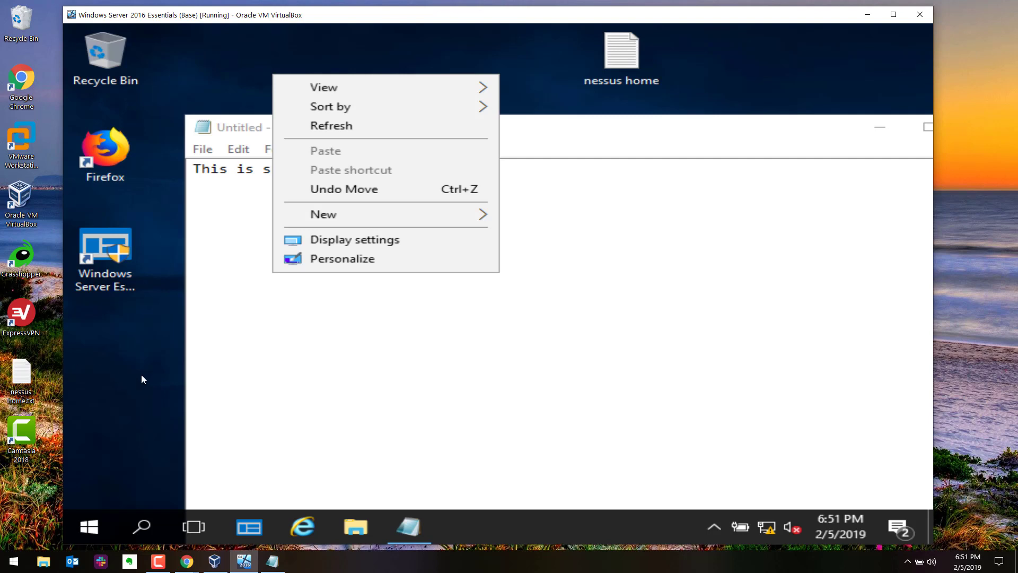
mouse_move(267, 81)
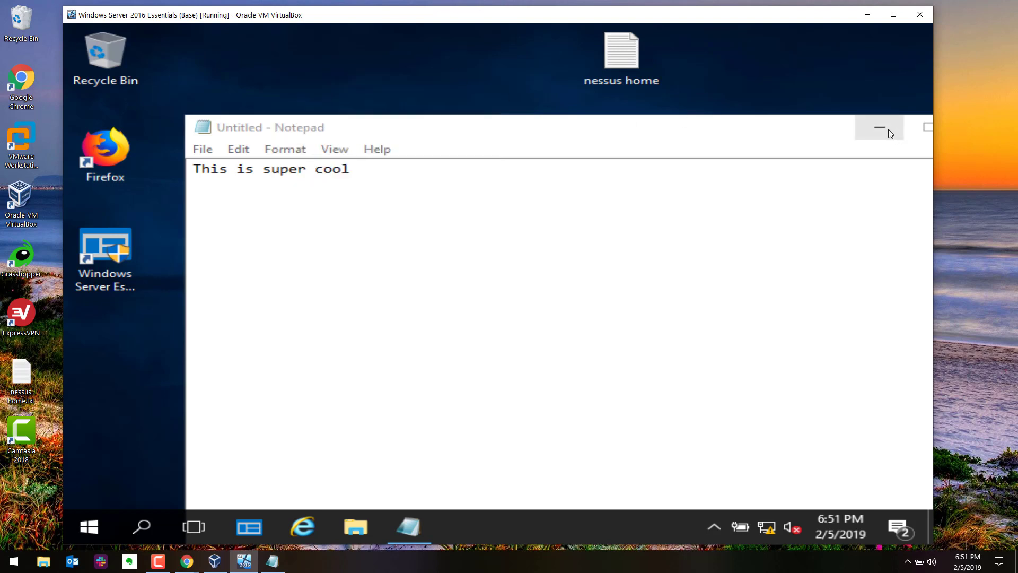
mouse_move(879, 127)
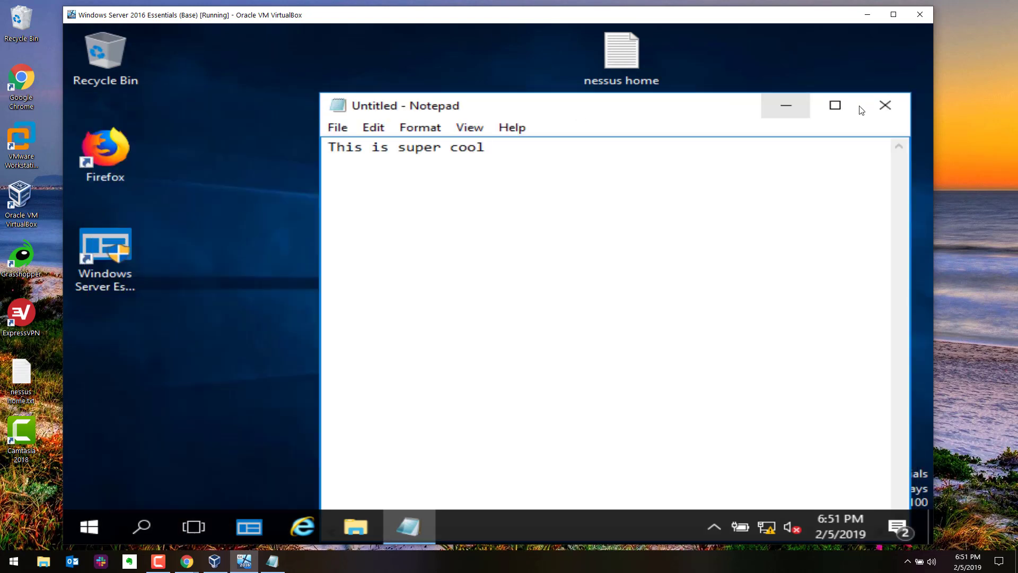
- Close the guest's Notepad choosing Don't Save
left_click(885, 105)
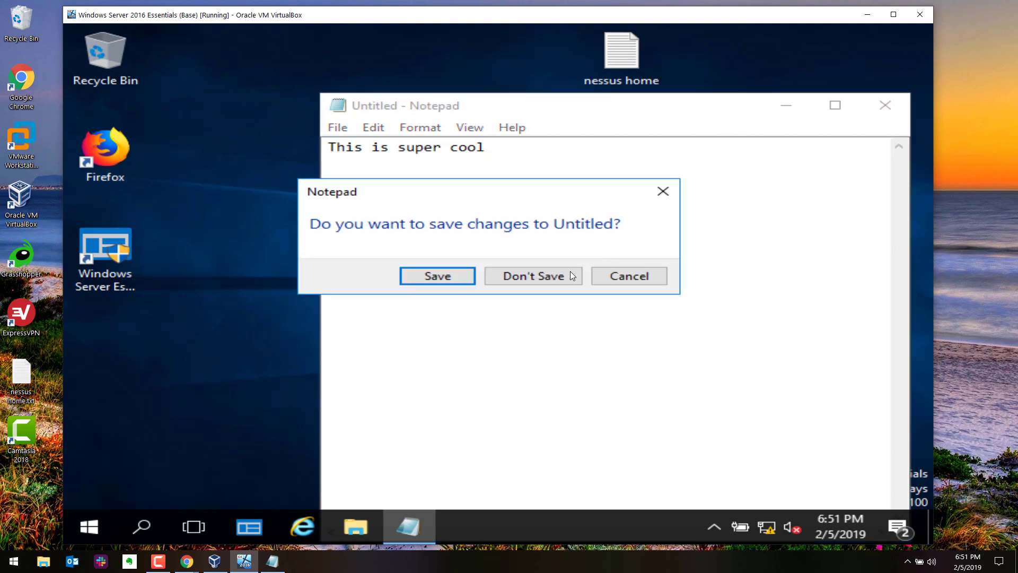
left_click(533, 275)
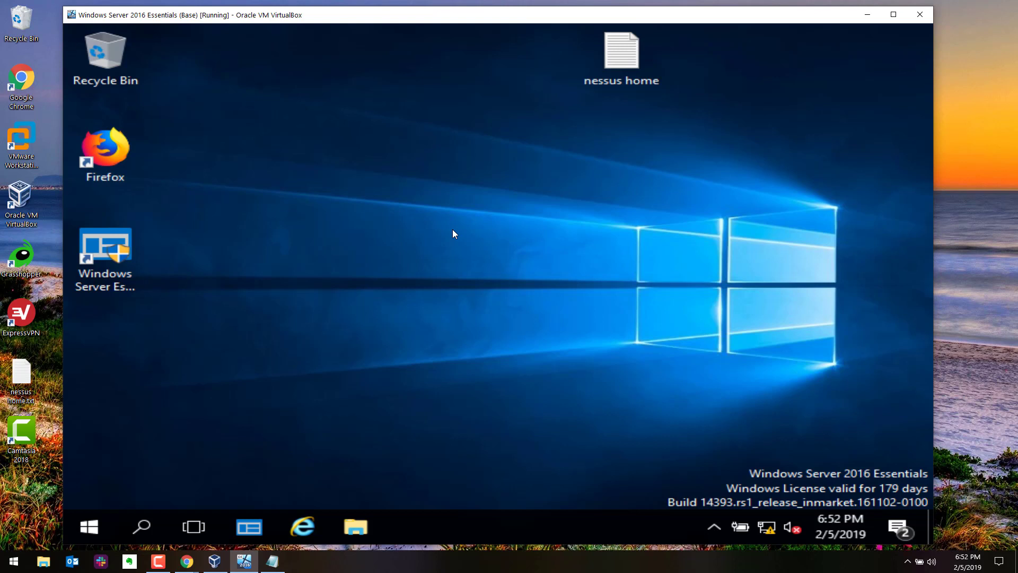
mouse_move(454, 240)
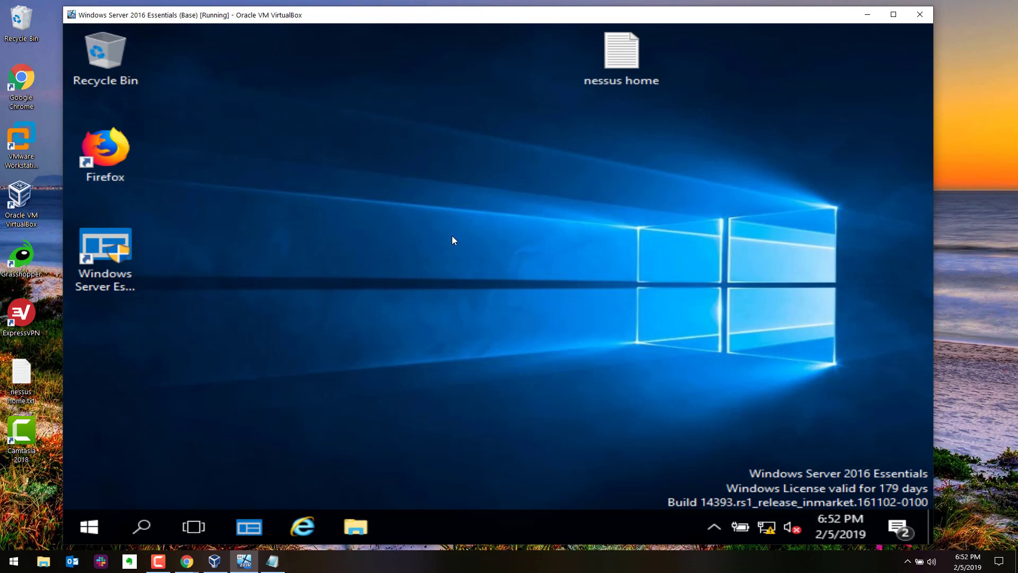
mouse_move(567, 167)
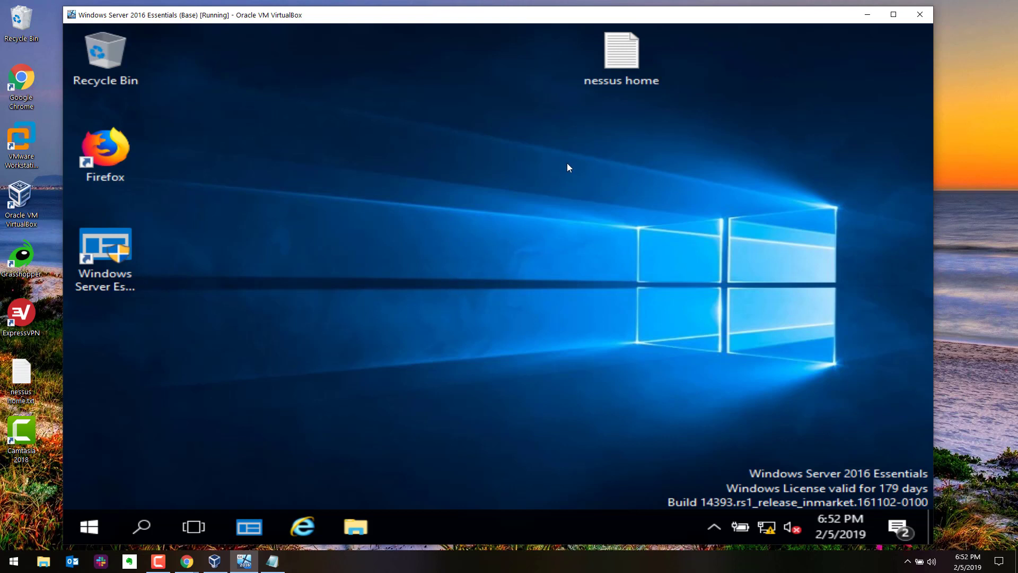
mouse_move(605, 377)
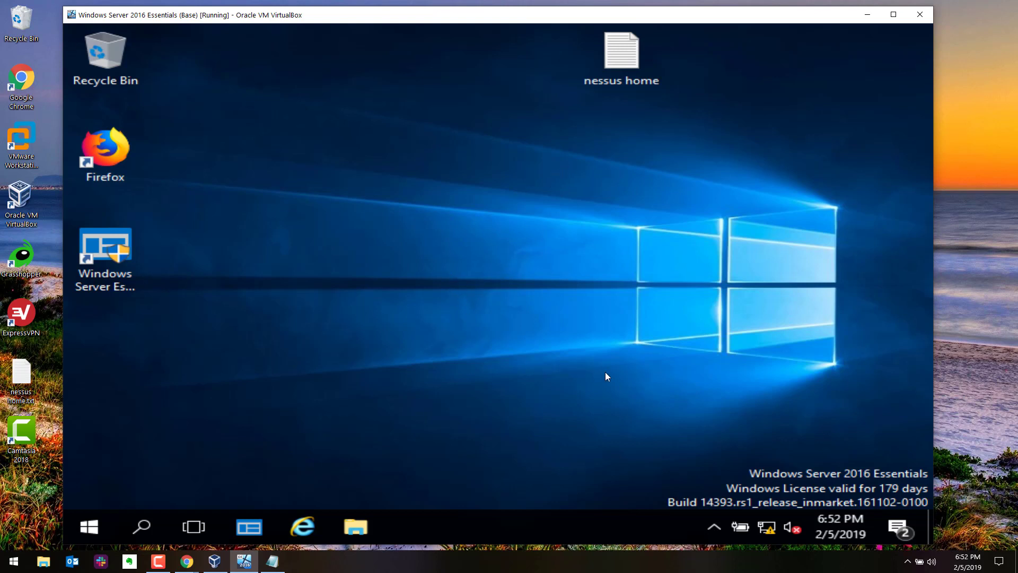